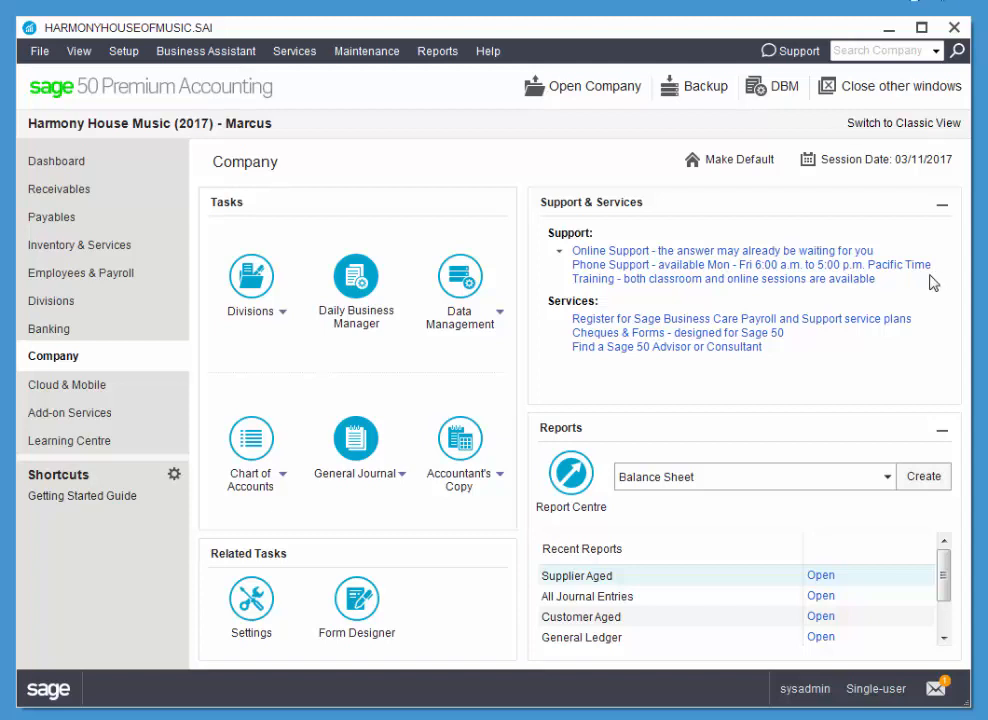
mouse_move(57, 366)
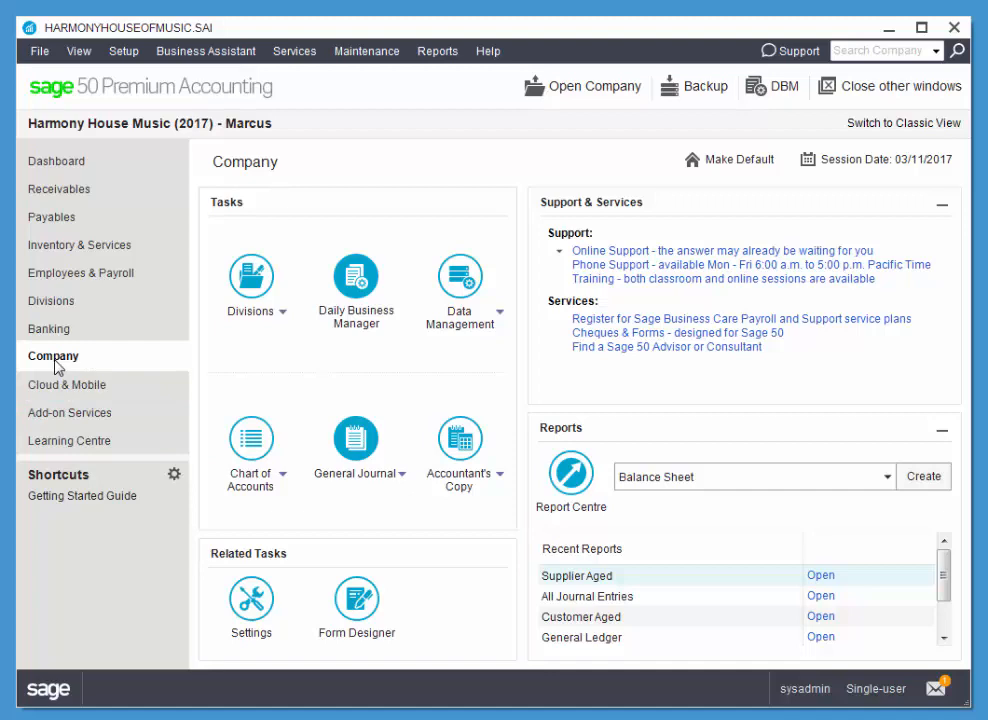
Step: Open the Chart of Accounts from the Company page
left_click(250, 439)
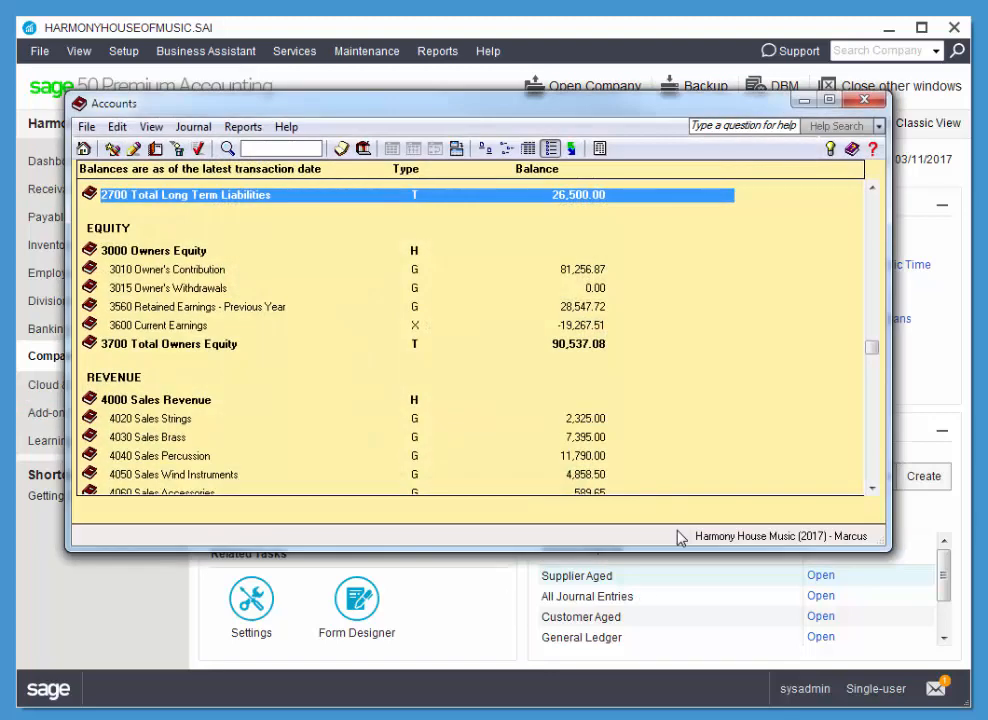
mouse_move(683, 528)
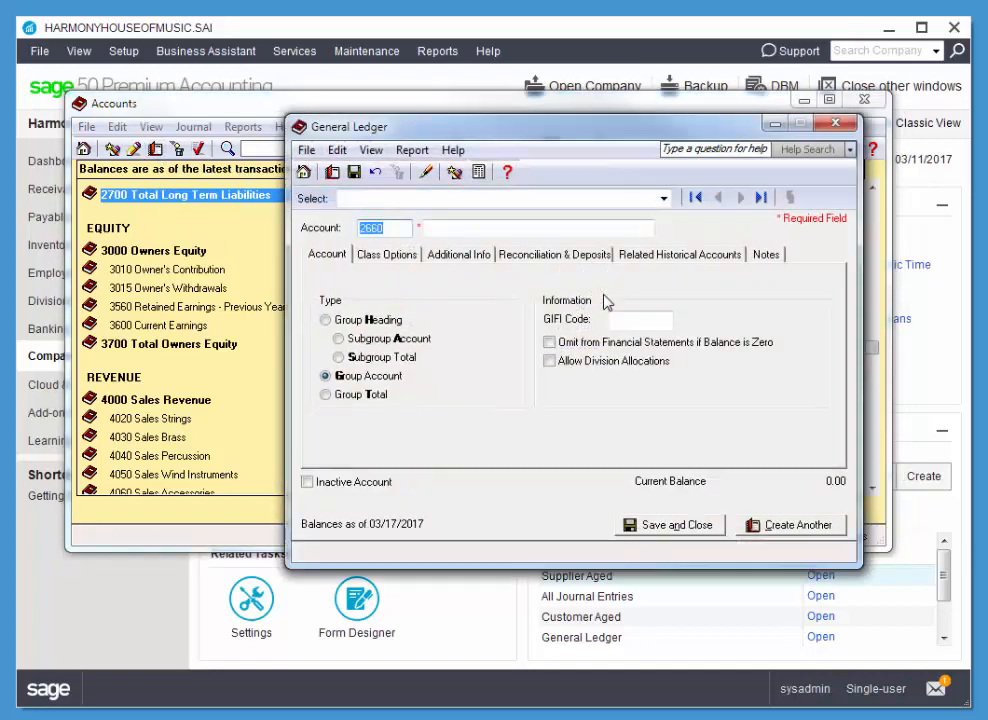
Step: Enter account 4210 'Guitar Rentals', check the Operating Revenue class, and save
left_click(538, 228)
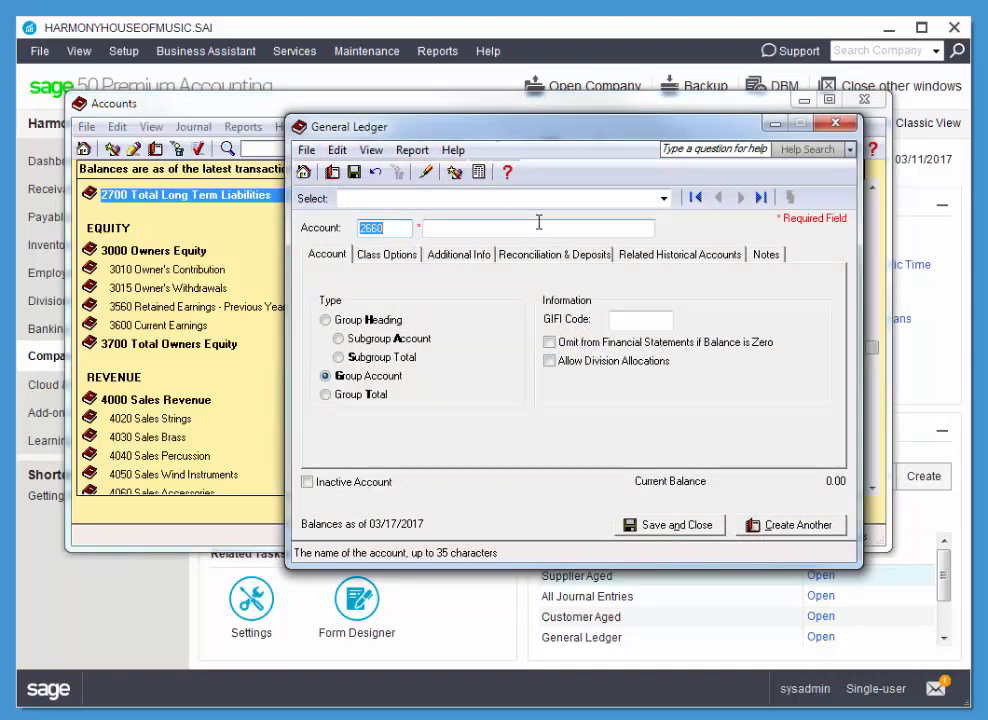
type("4210")
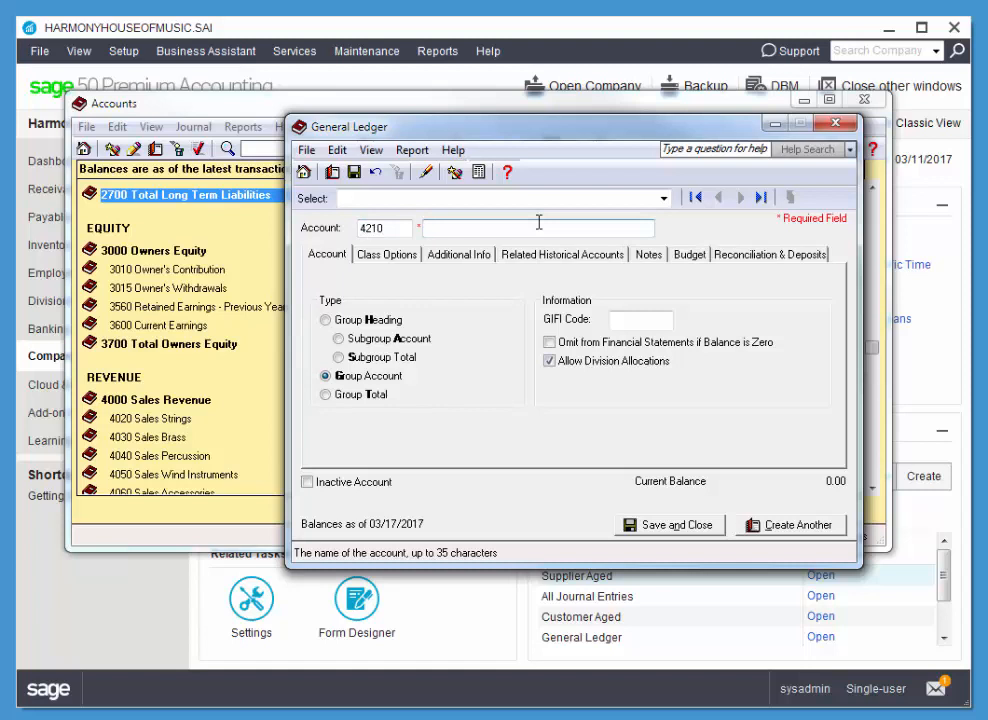
type("G")
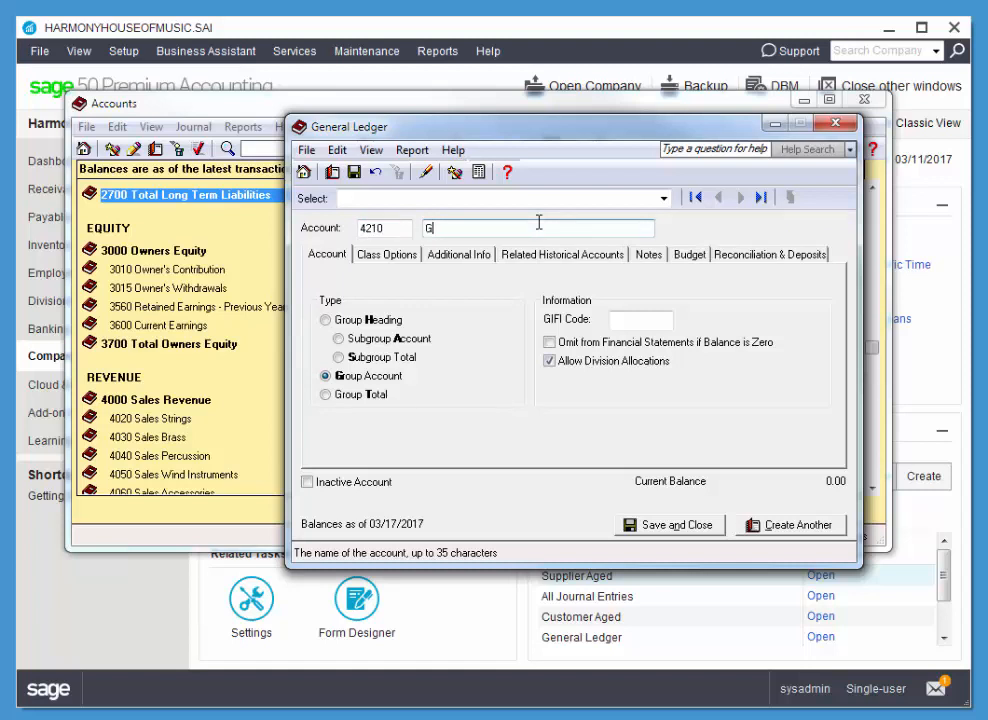
type("uitar")
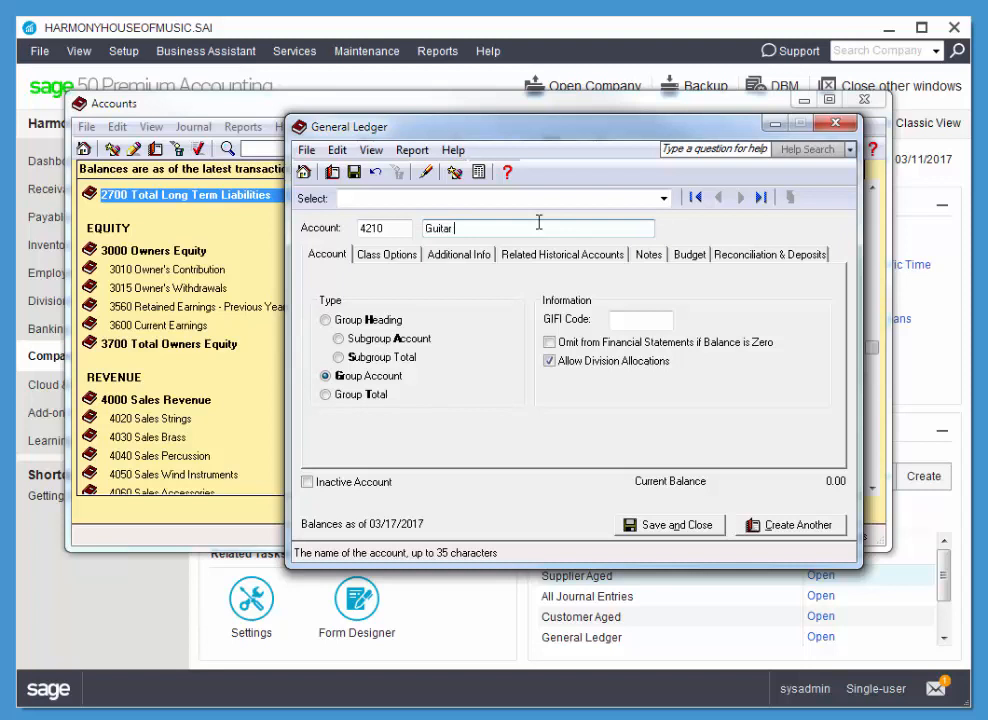
type("Rentals")
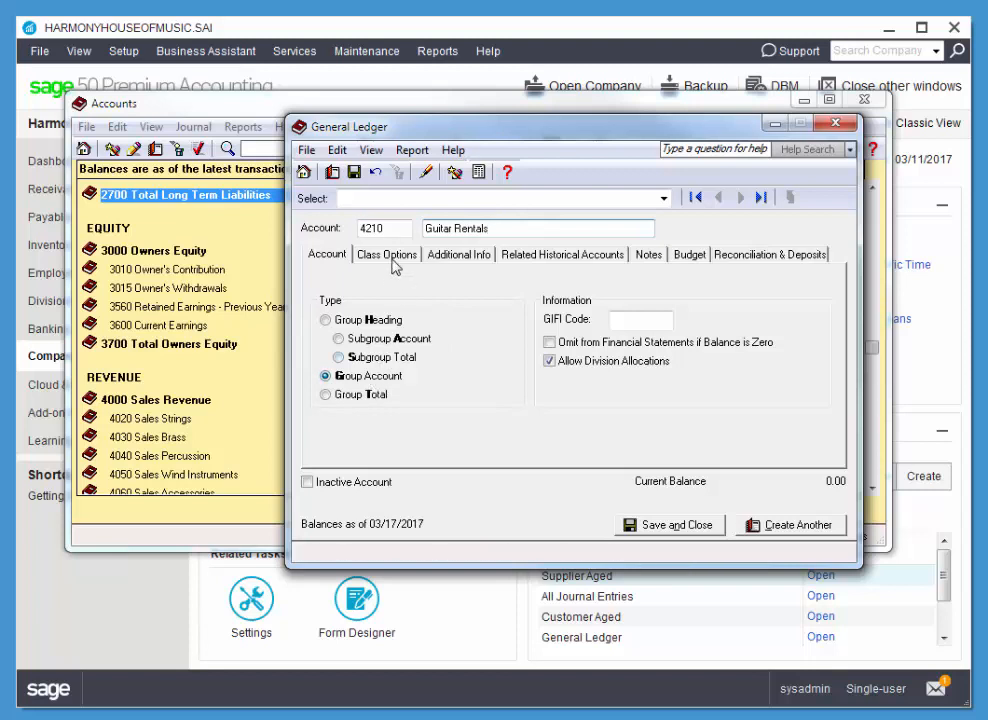
left_click(386, 254)
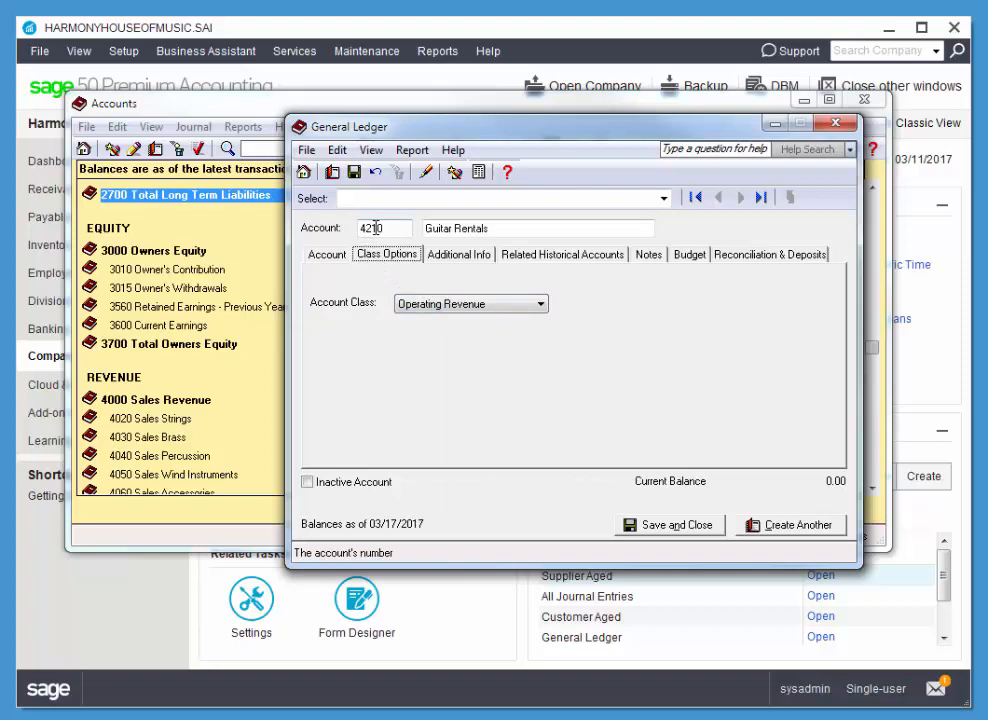
mouse_move(686, 538)
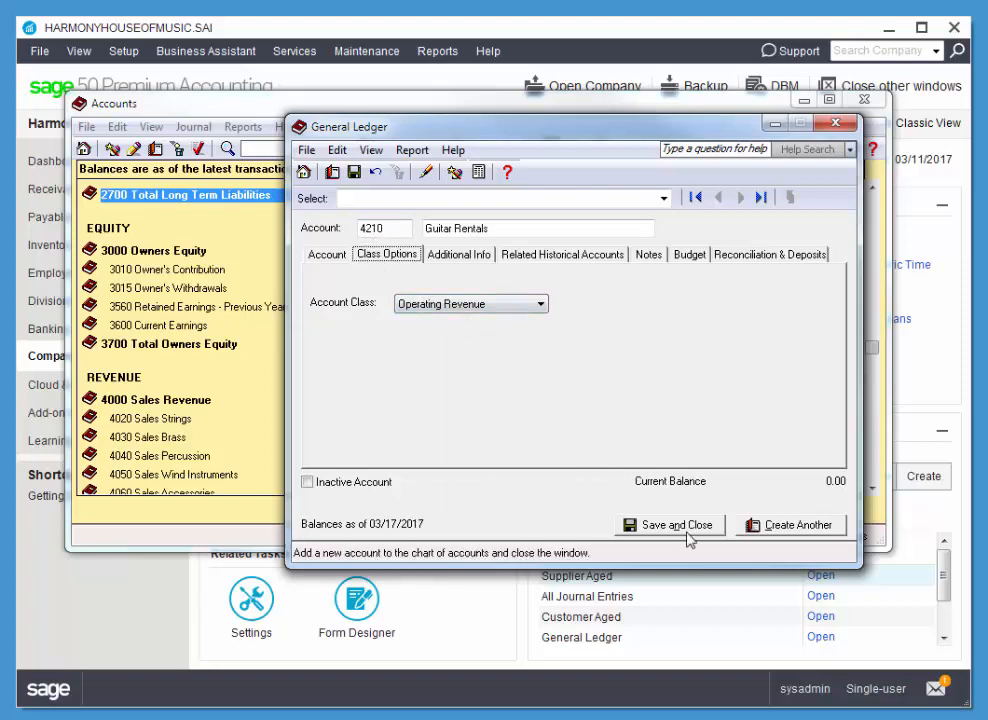
left_click(669, 524)
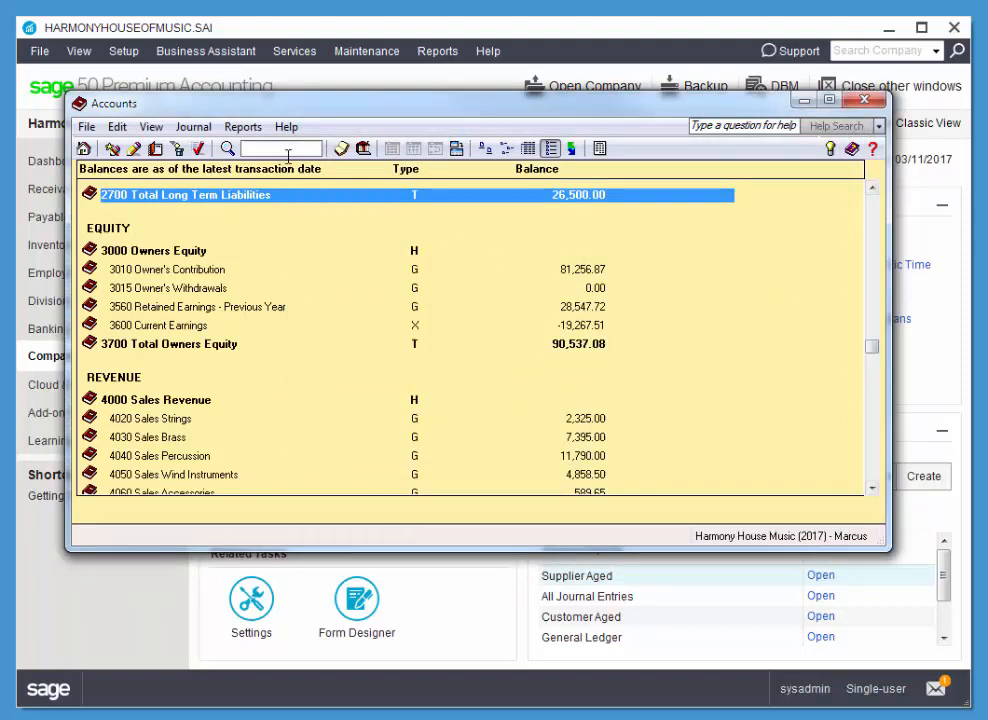
mouse_move(443, 222)
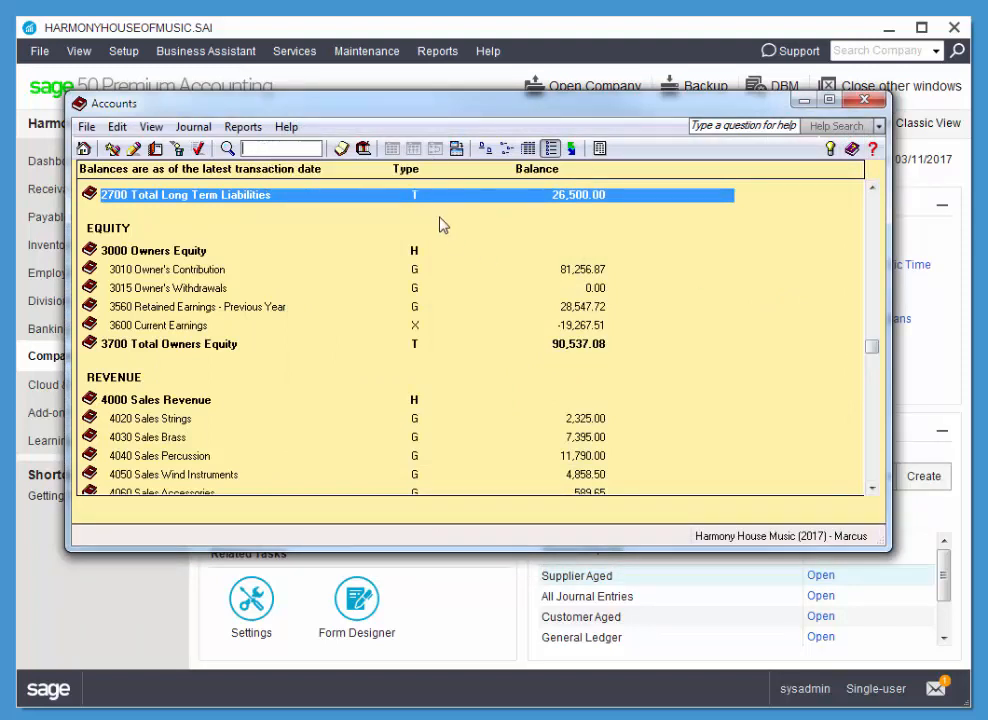
Step: Search the accounts for 421 to confirm the 4210 row, then close Accounts
type("421")
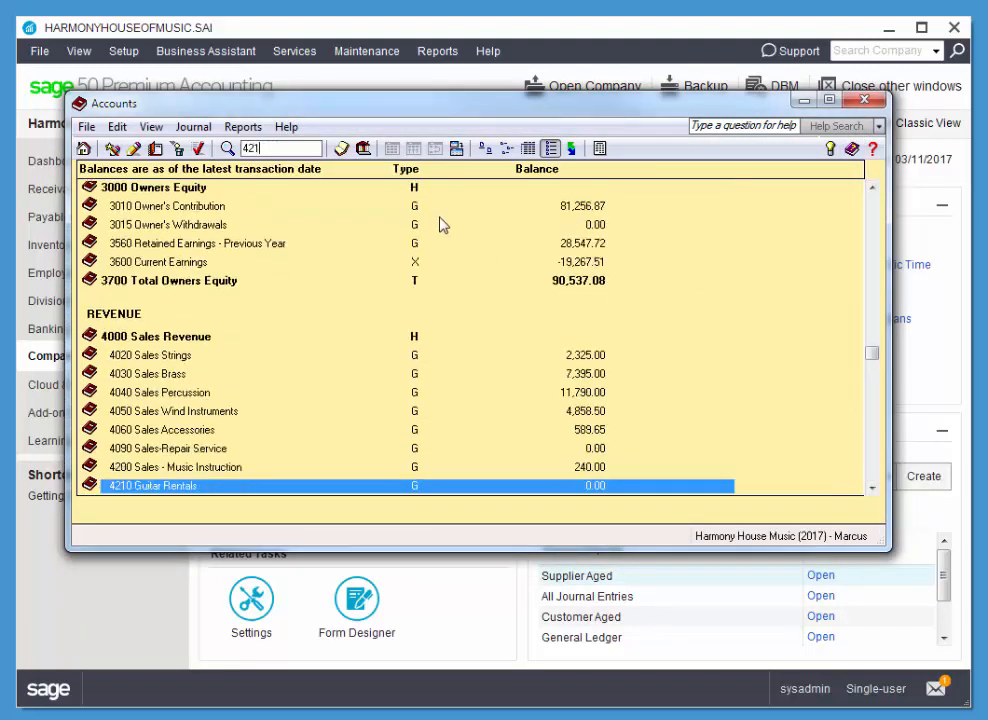
mouse_move(394, 335)
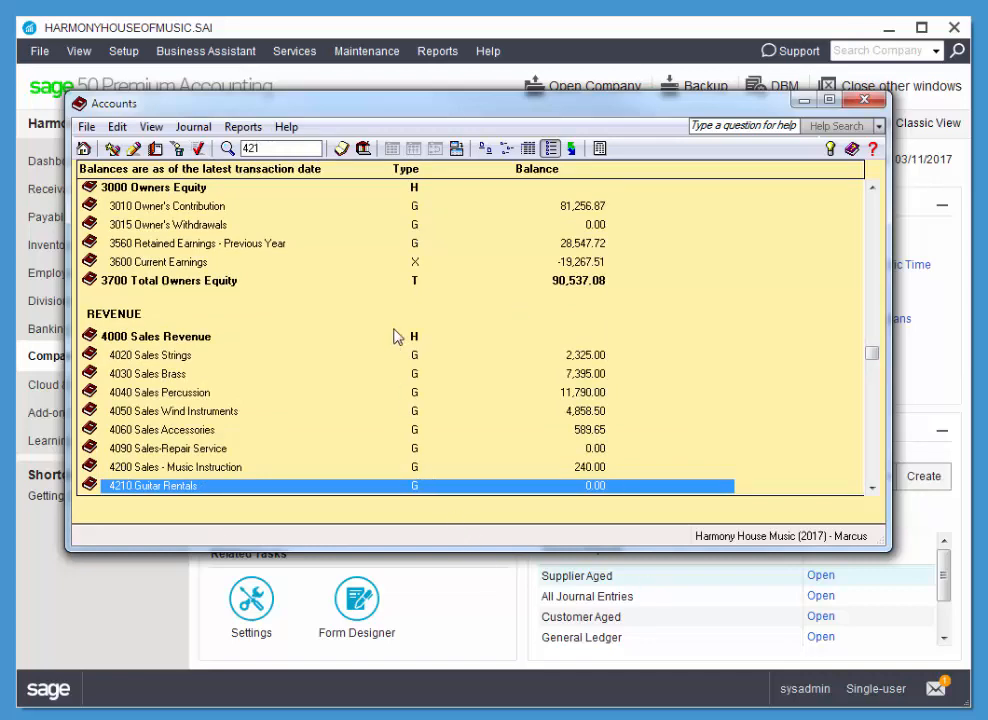
mouse_move(740, 547)
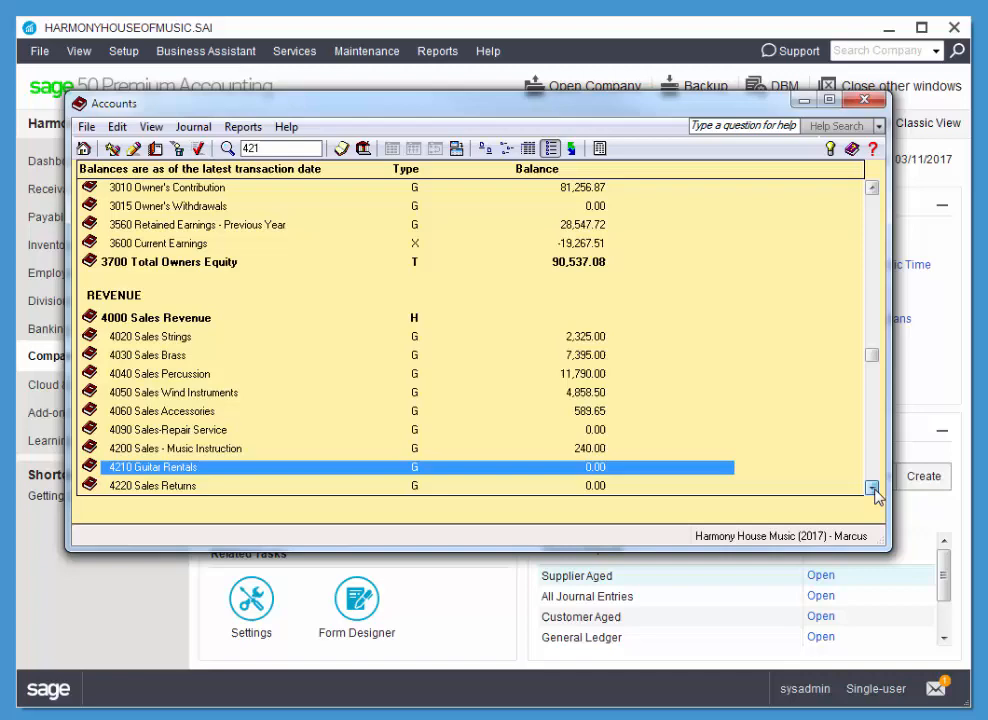
left_click(871, 491)
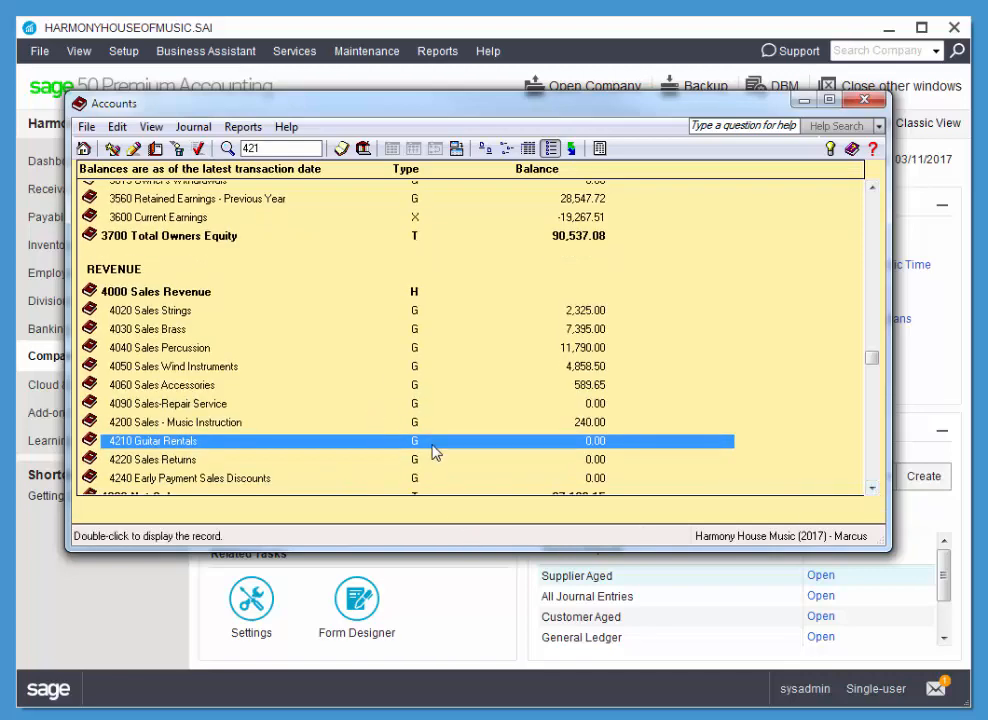
mouse_move(865, 101)
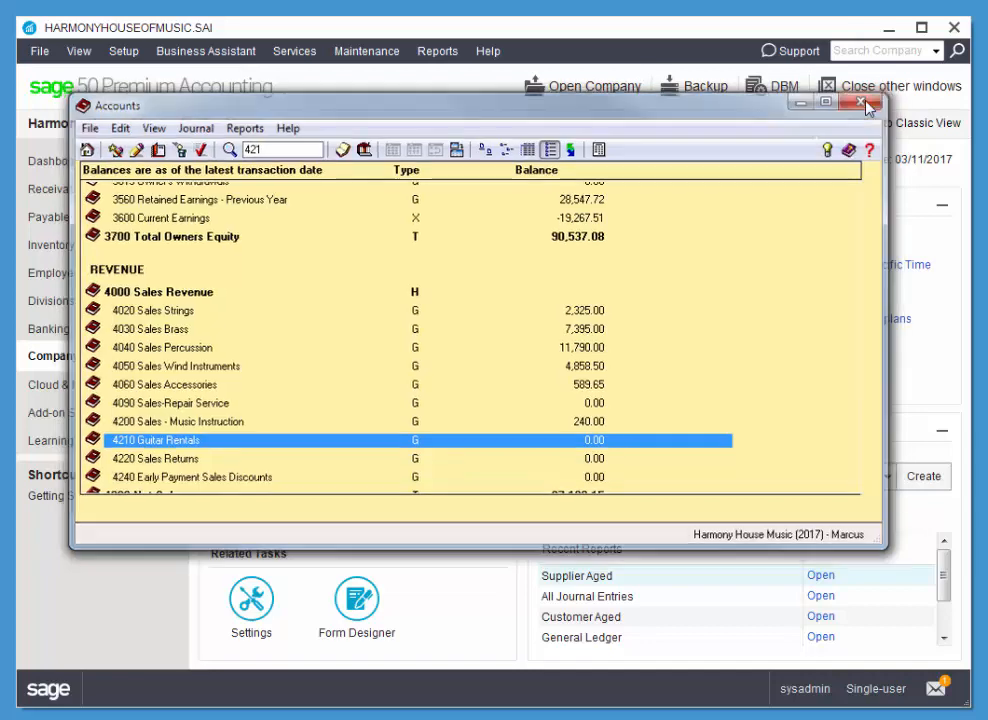
left_click(858, 103)
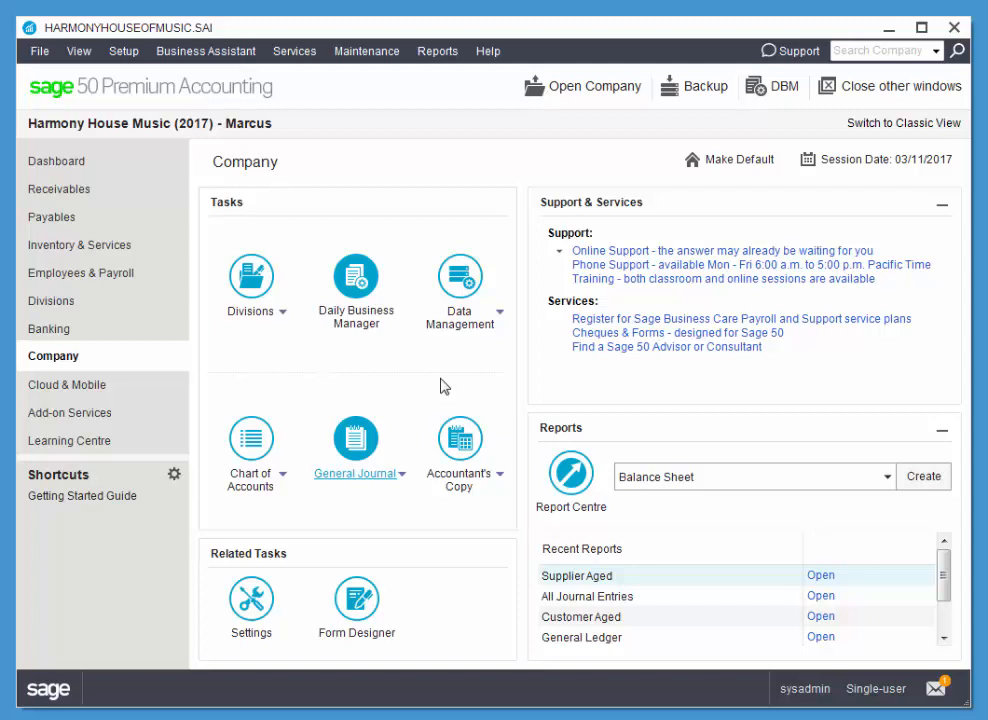
mouse_move(449, 398)
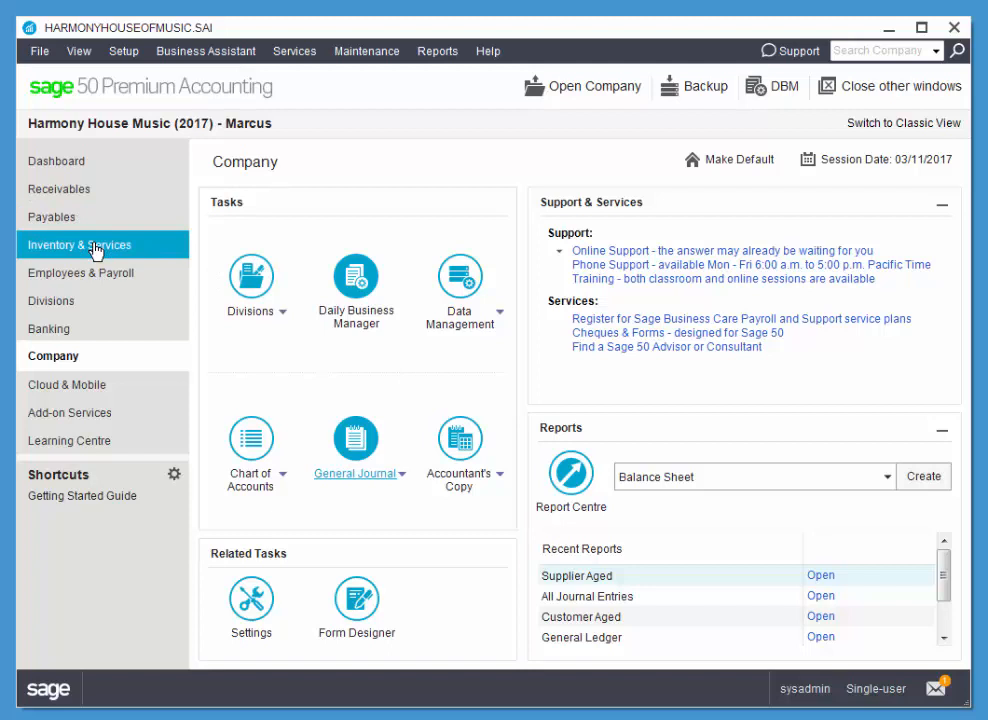
Step: Go to Inventory & Services and bring up Add Inventory & Service from the task menu
left_click(80, 244)
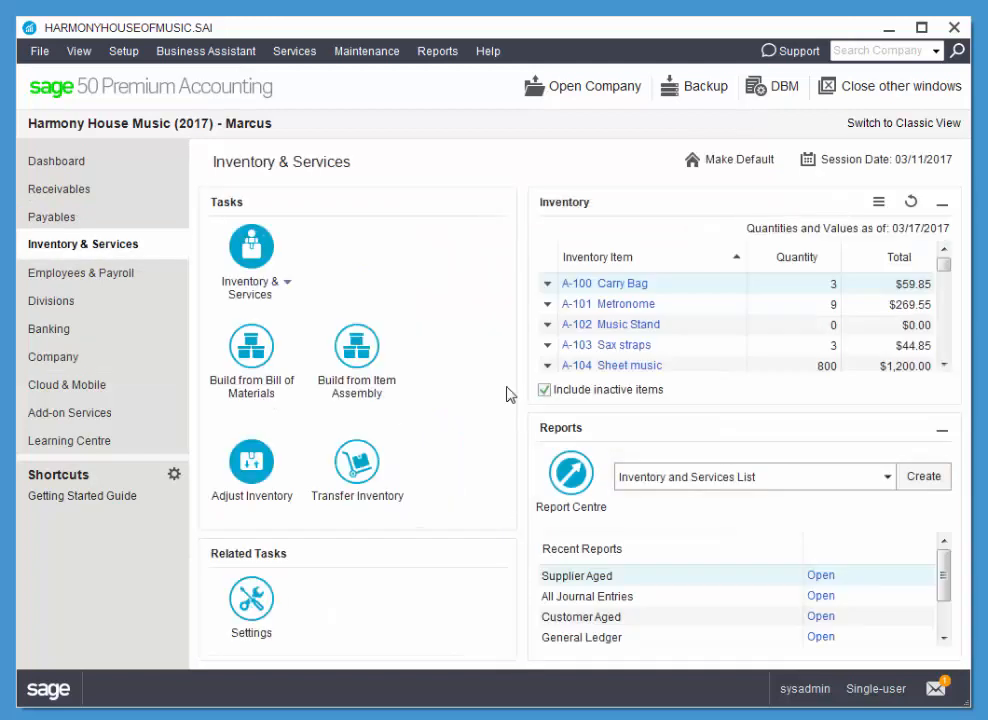
mouse_move(266, 218)
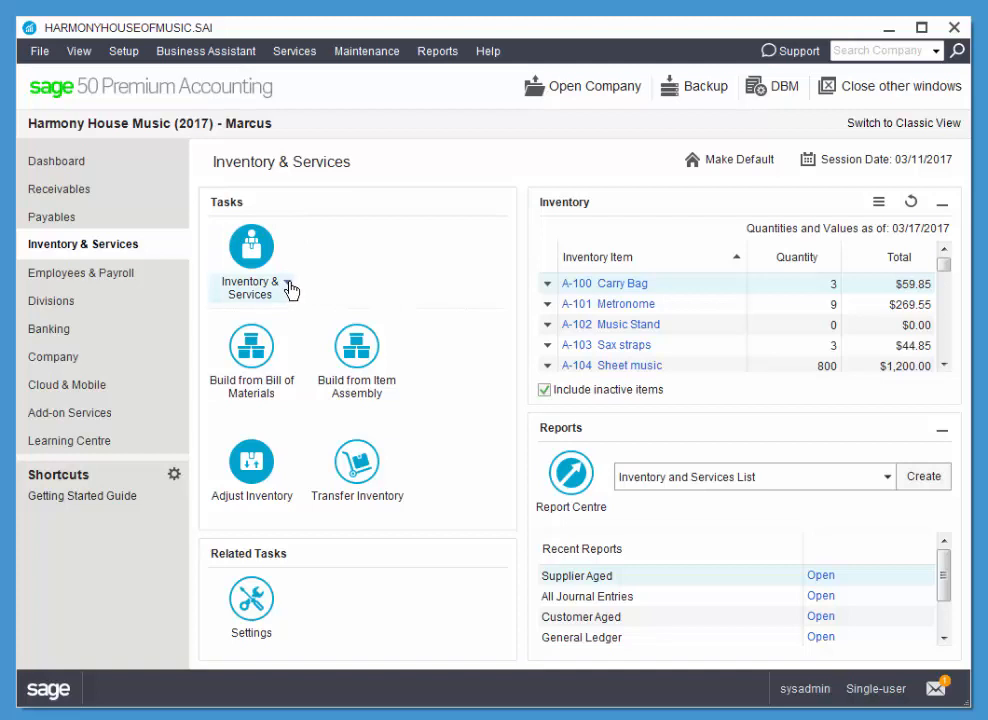
mouse_move(253, 293)
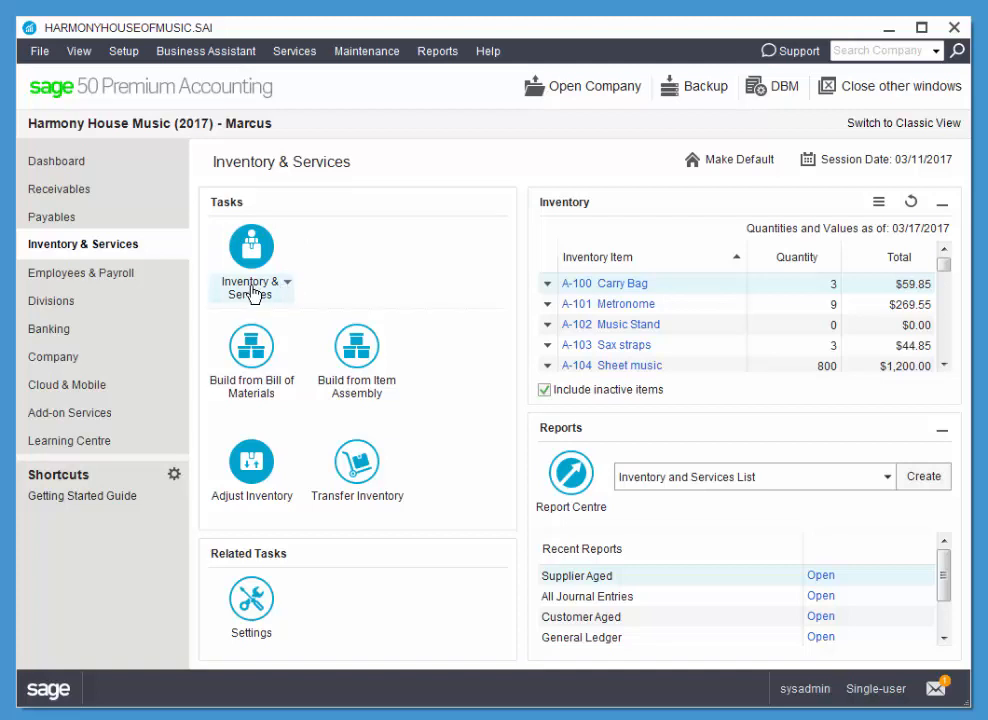
left_click(281, 281)
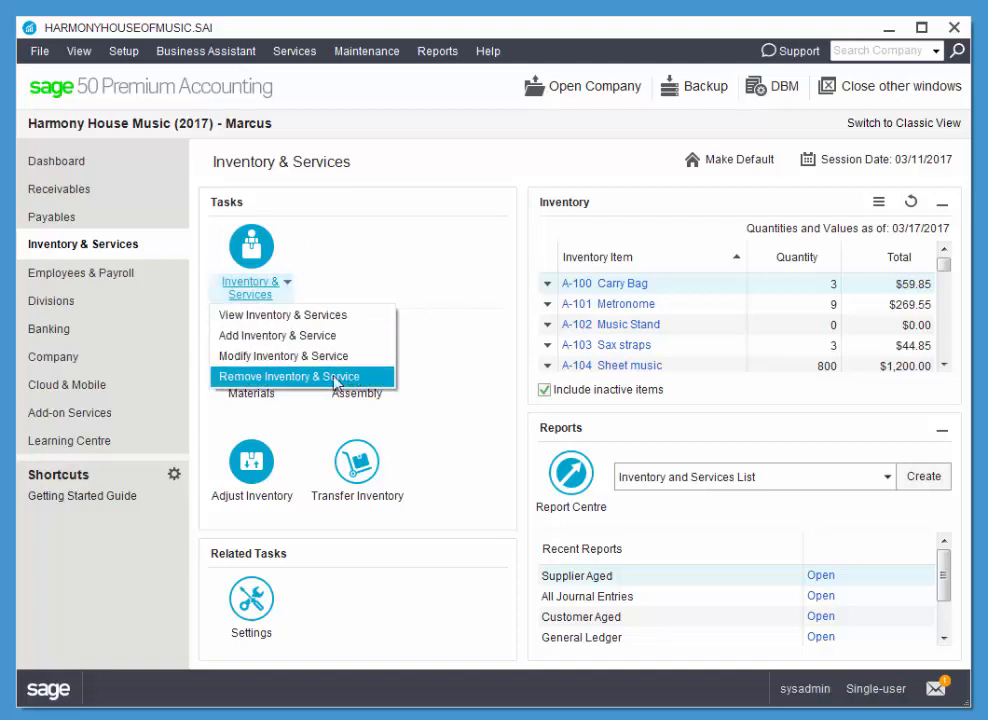
mouse_move(278, 335)
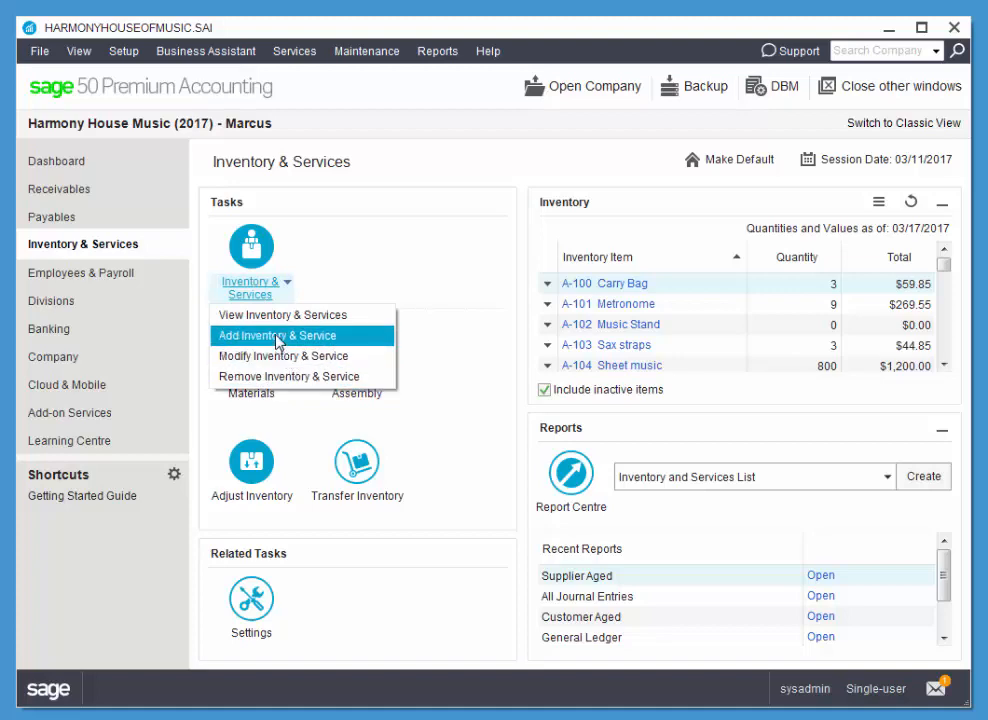
left_click(276, 335)
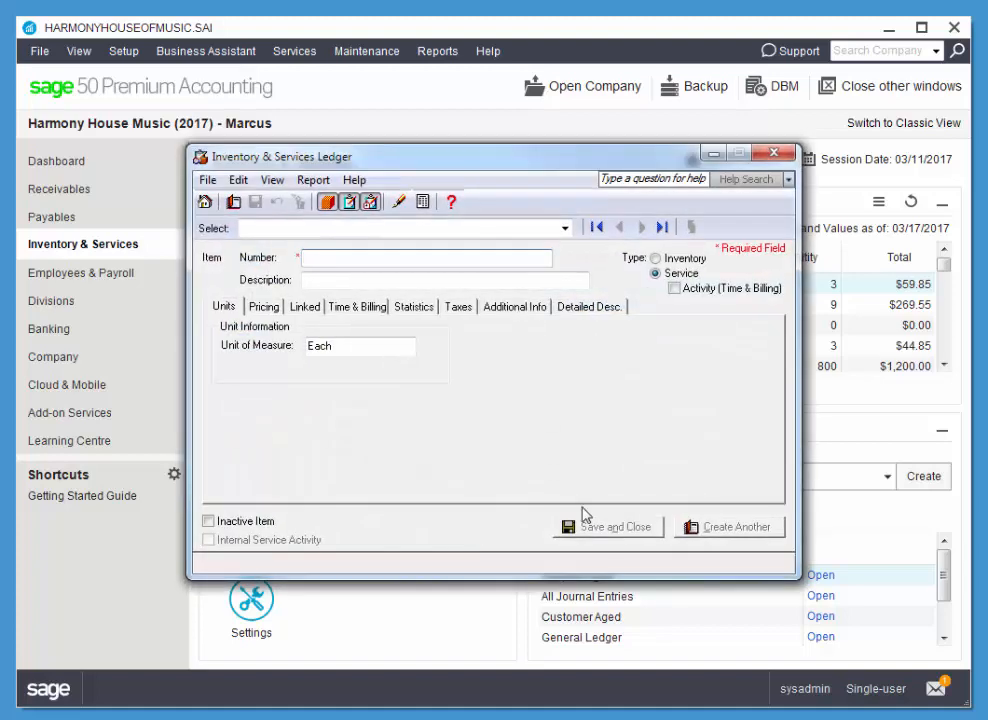
mouse_move(568, 422)
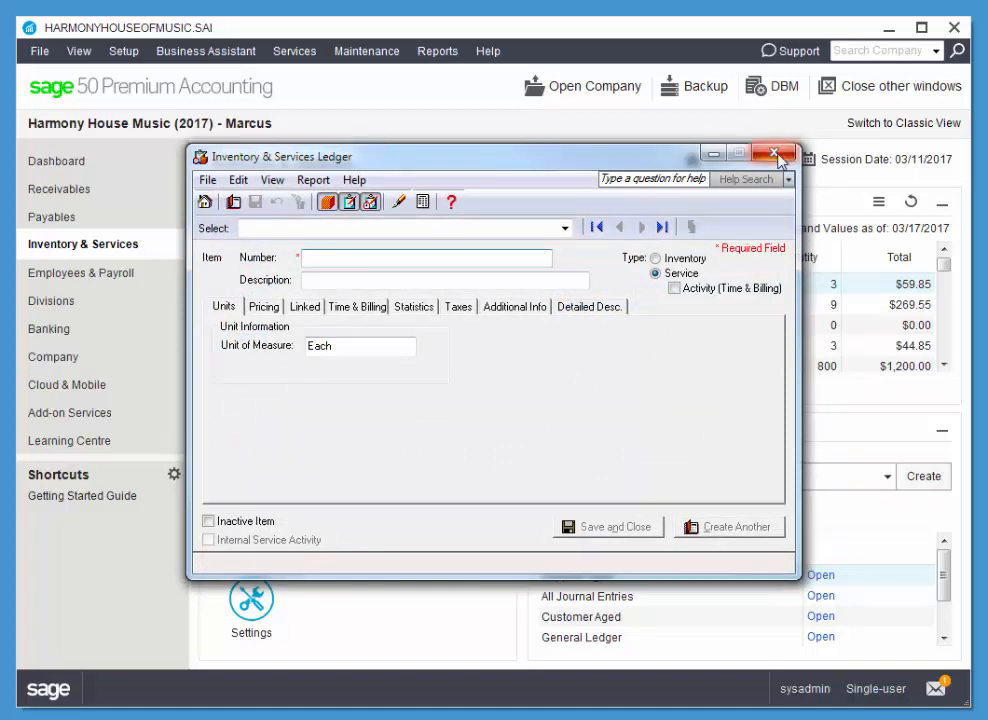
left_click(775, 156)
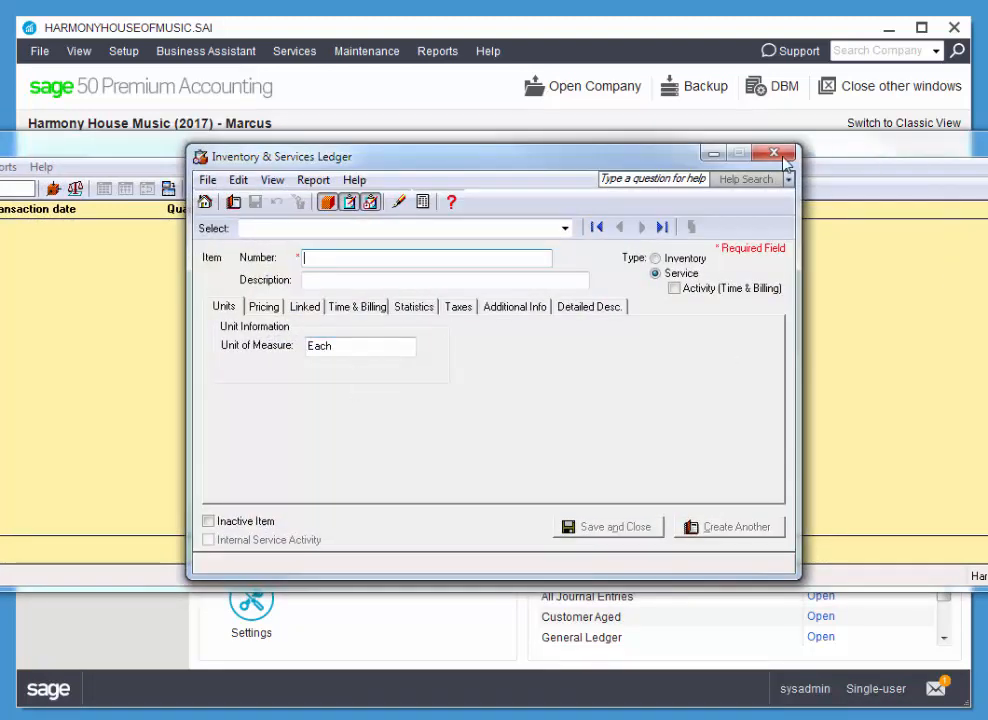
left_click(773, 152)
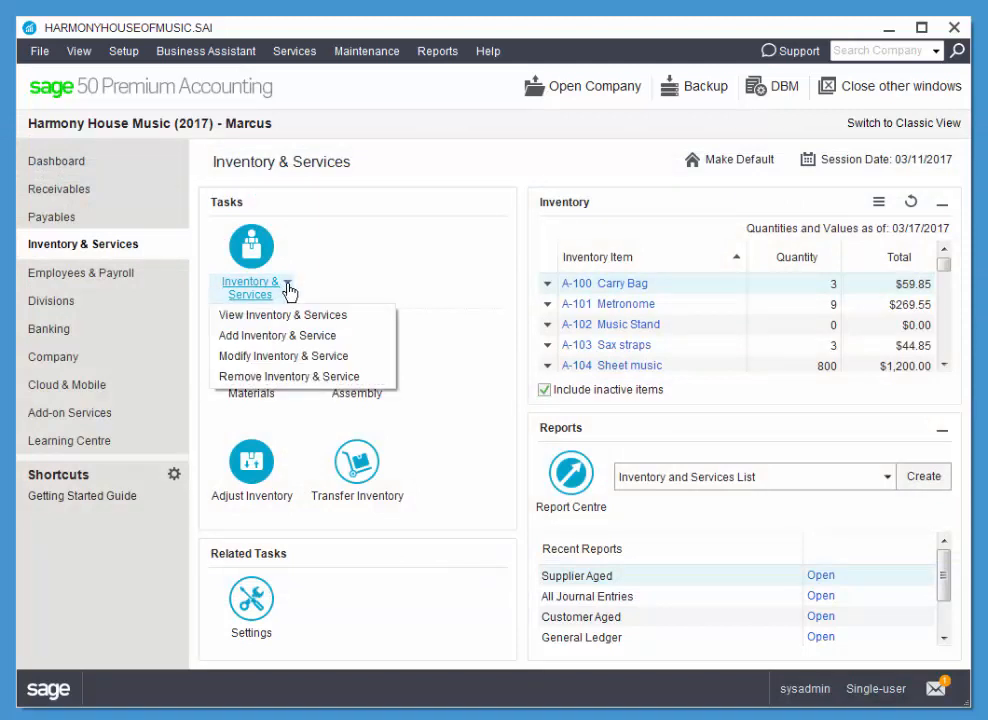
mouse_move(283, 302)
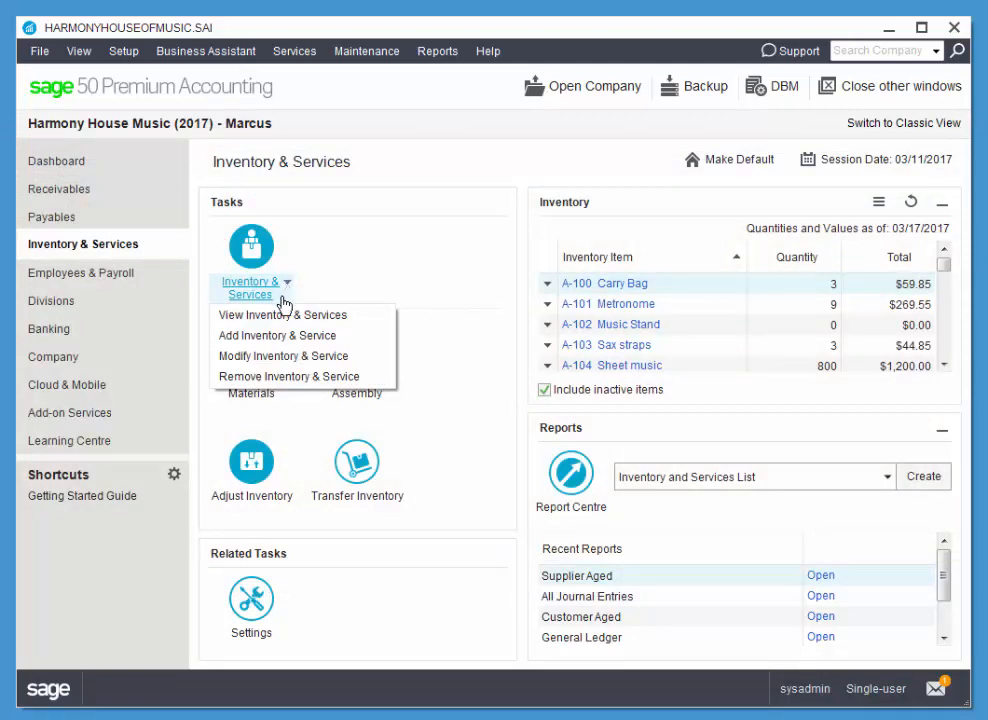
left_click(277, 335)
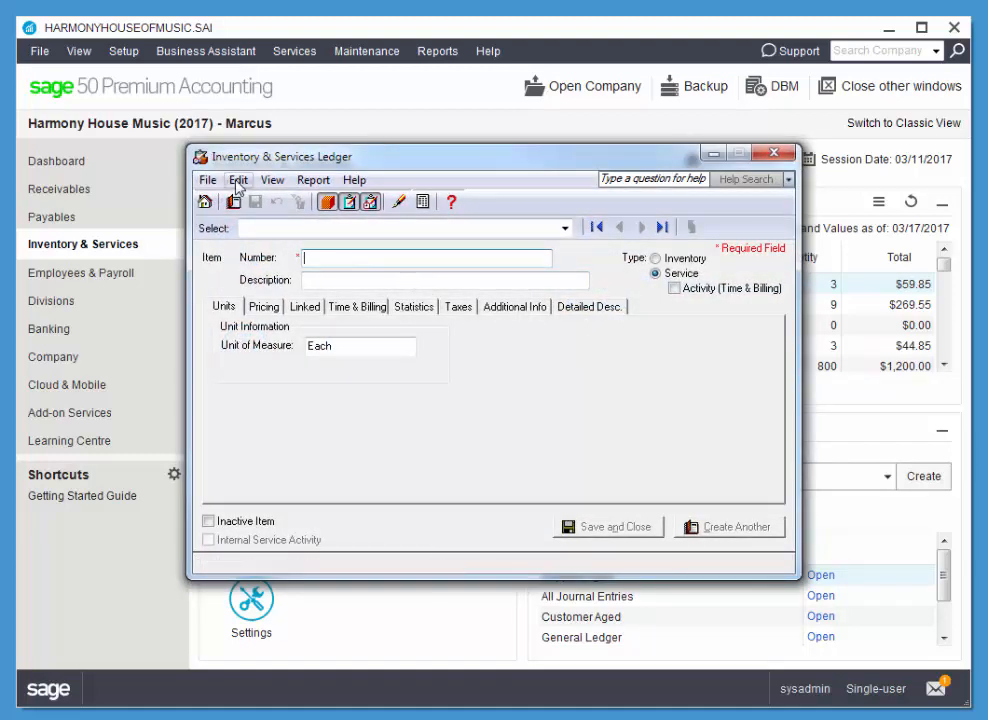
Step: Enter item number B-120 with description 'Brass Trombone Mouthpiece'
type("B-")
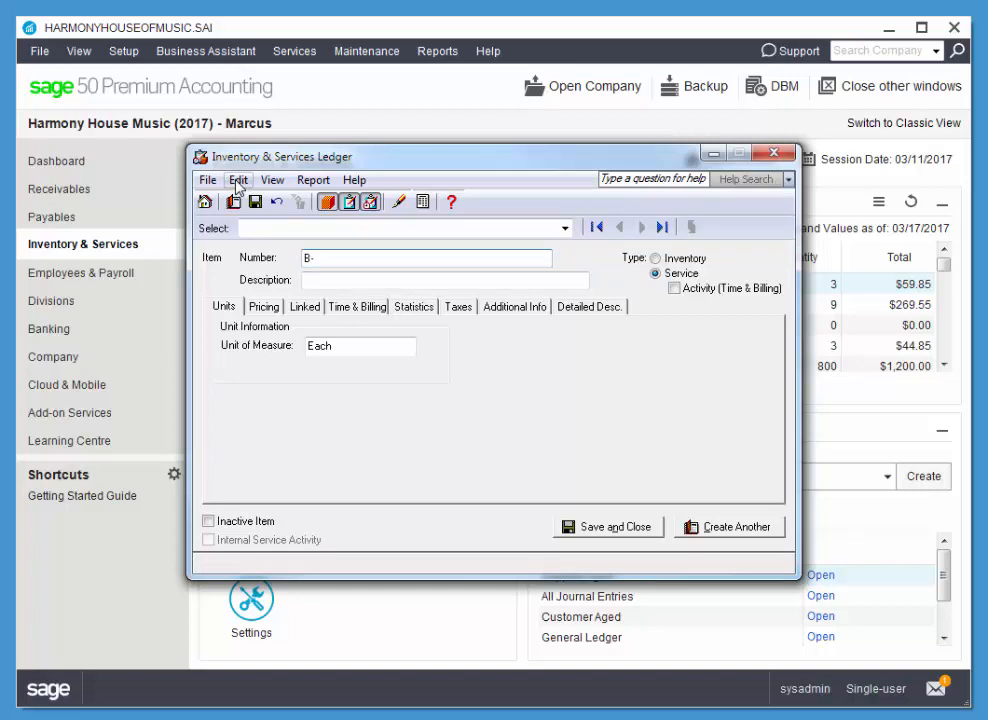
type("120")
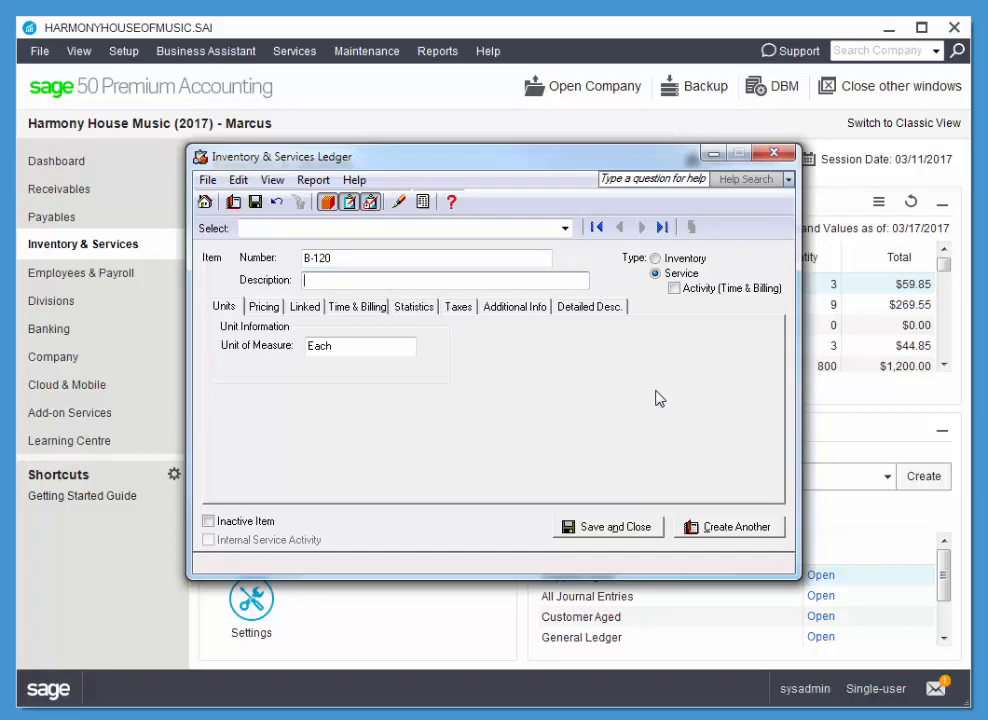
type("Brass T")
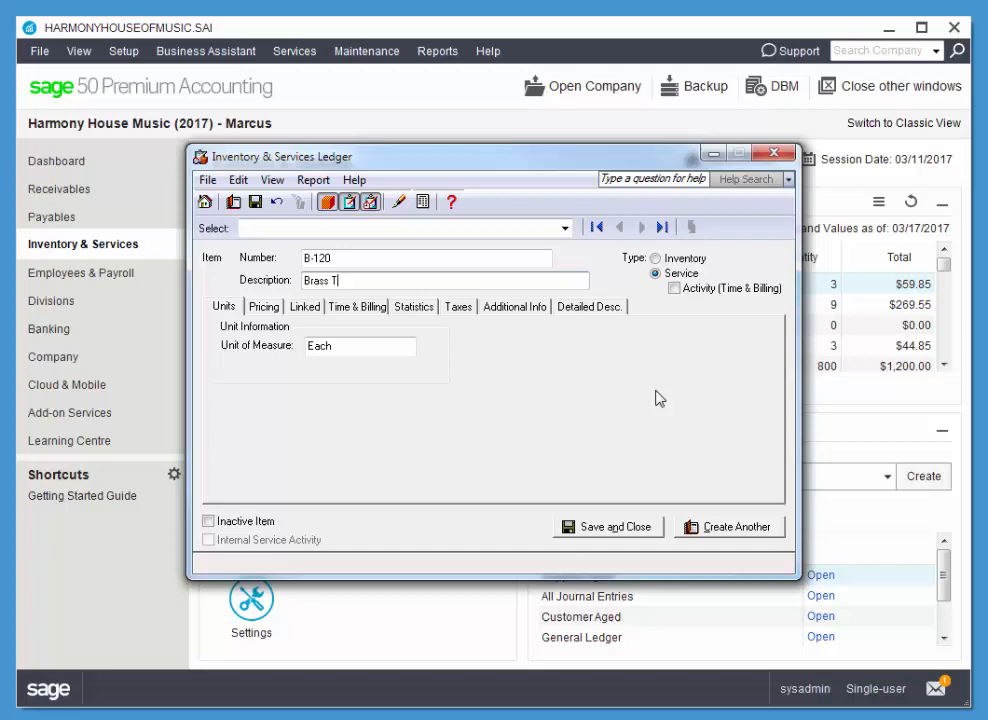
type("rombone")
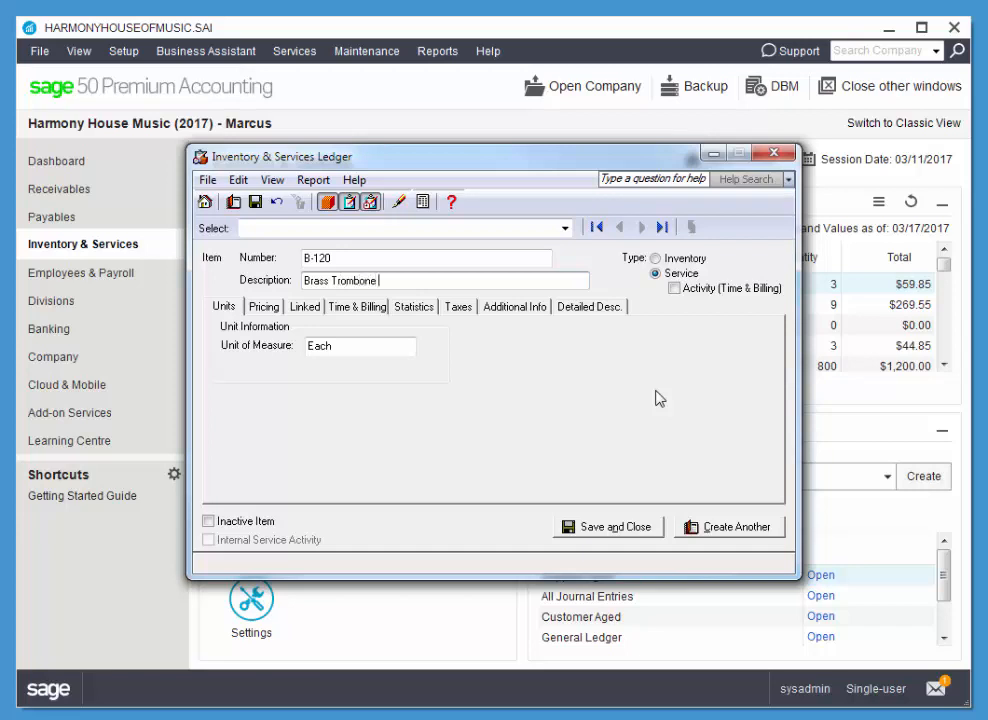
type("Mouthpiece")
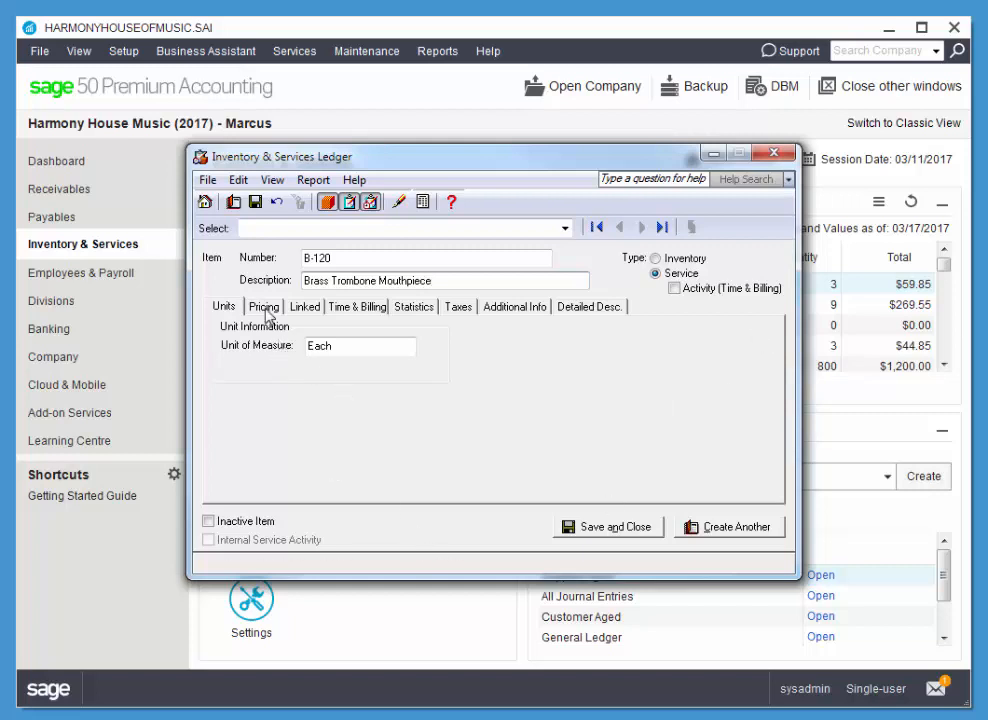
left_click(264, 306)
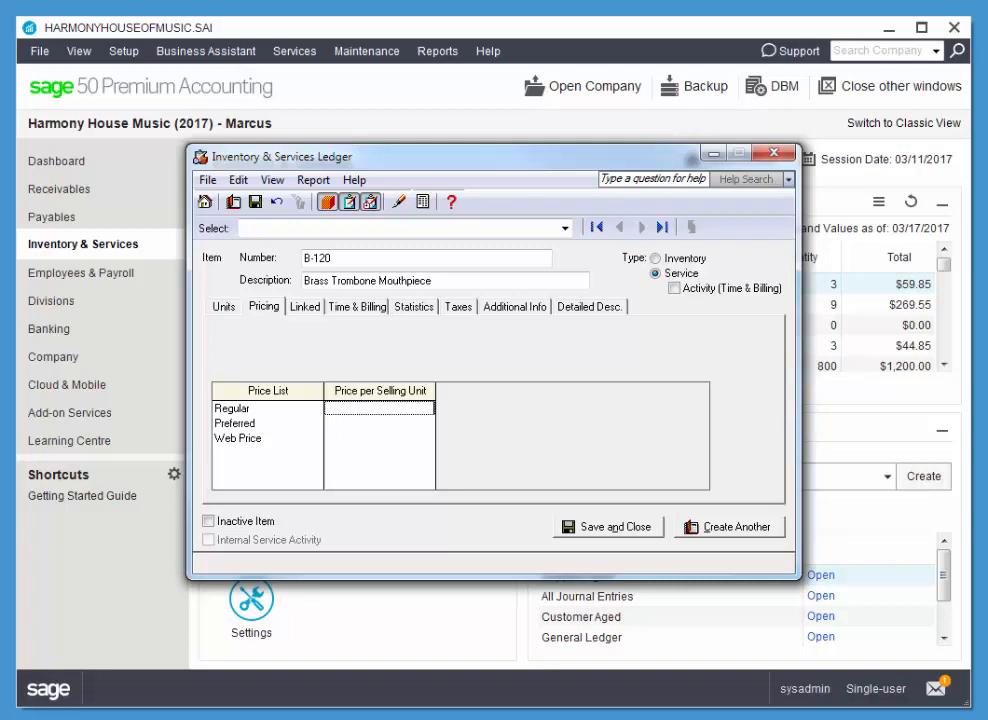
Step: Set B-120's Regular price to 69.50 so it fills Preferred and Web too
type("69.5")
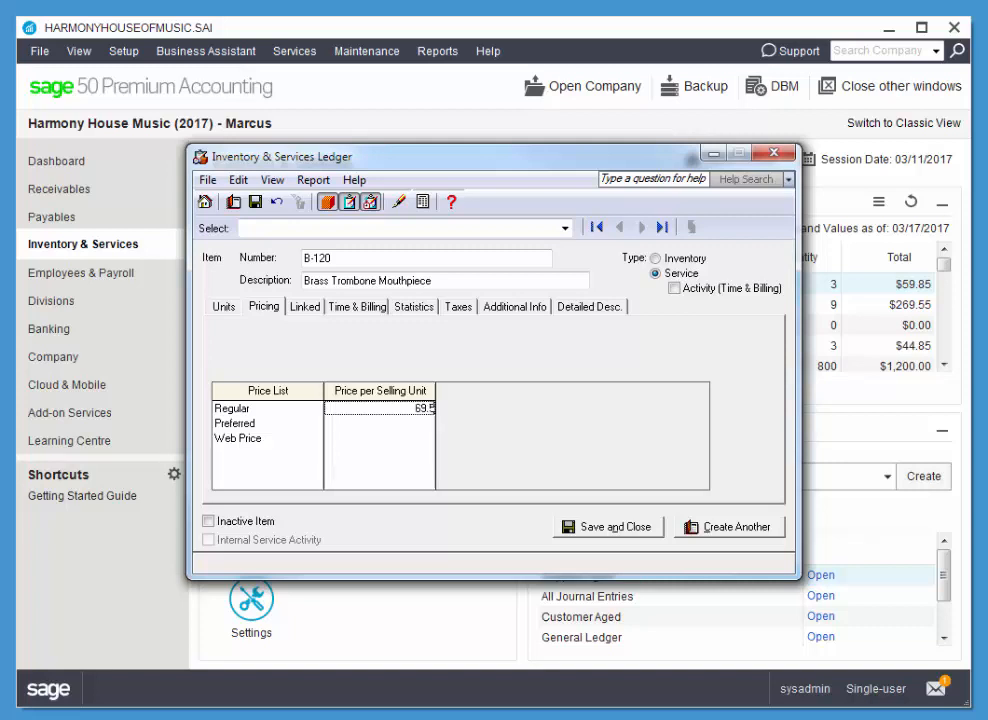
left_click(380, 423)
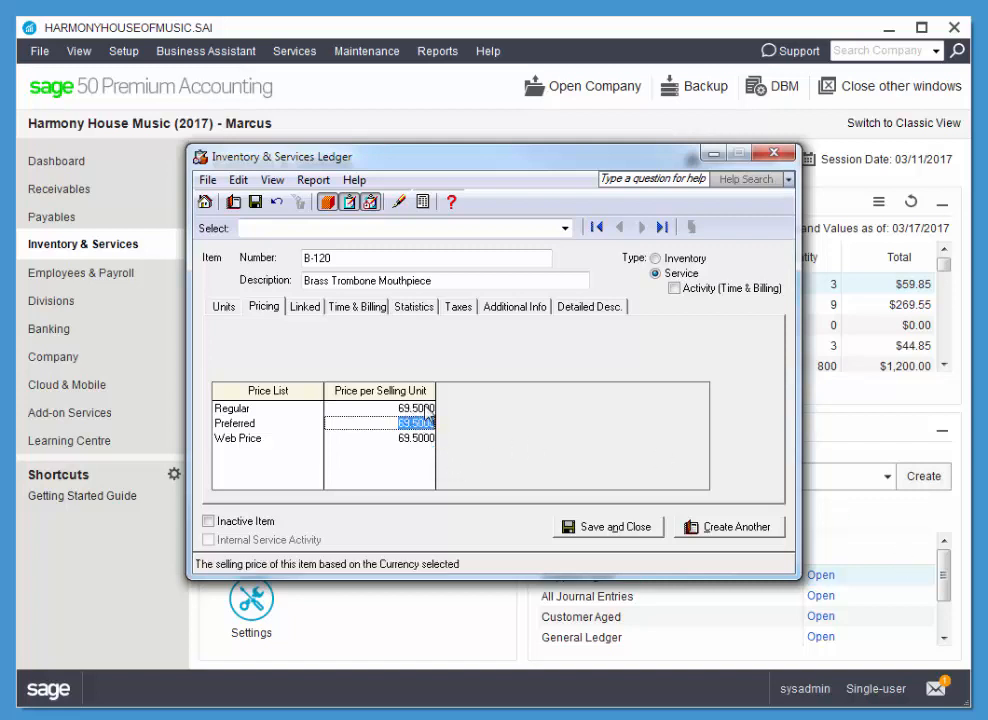
mouse_move(247, 447)
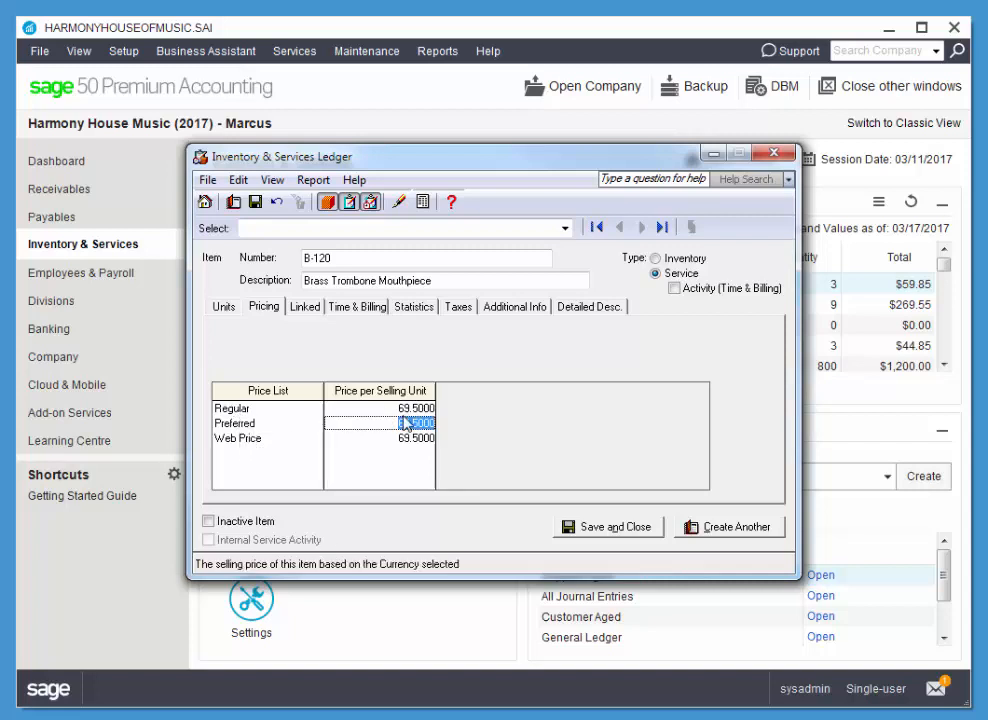
left_click(304, 306)
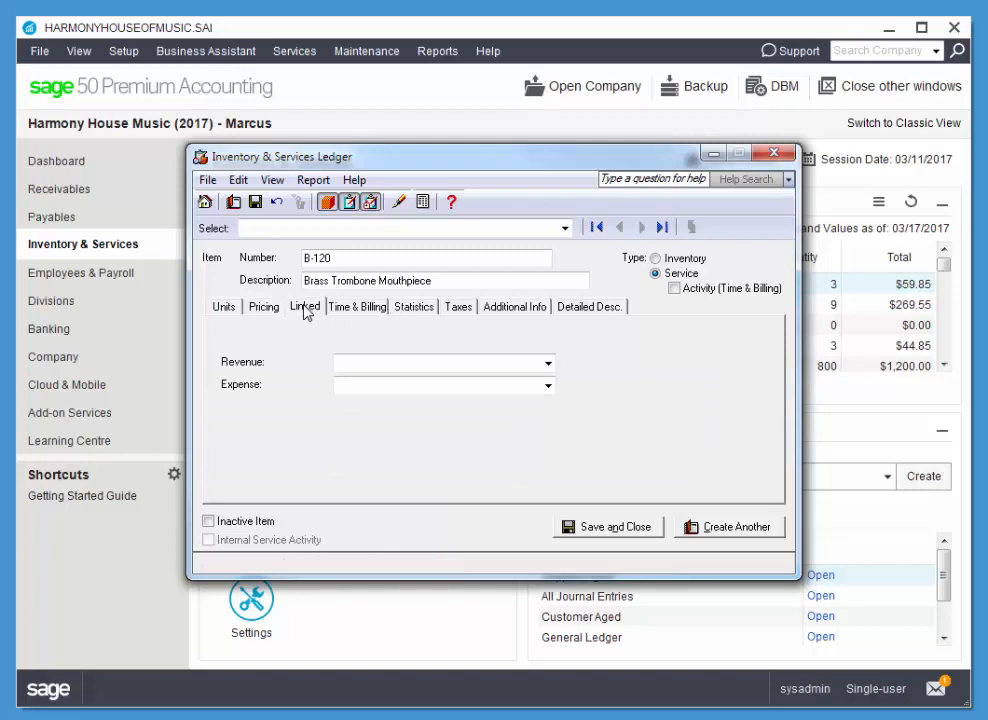
mouse_move(283, 373)
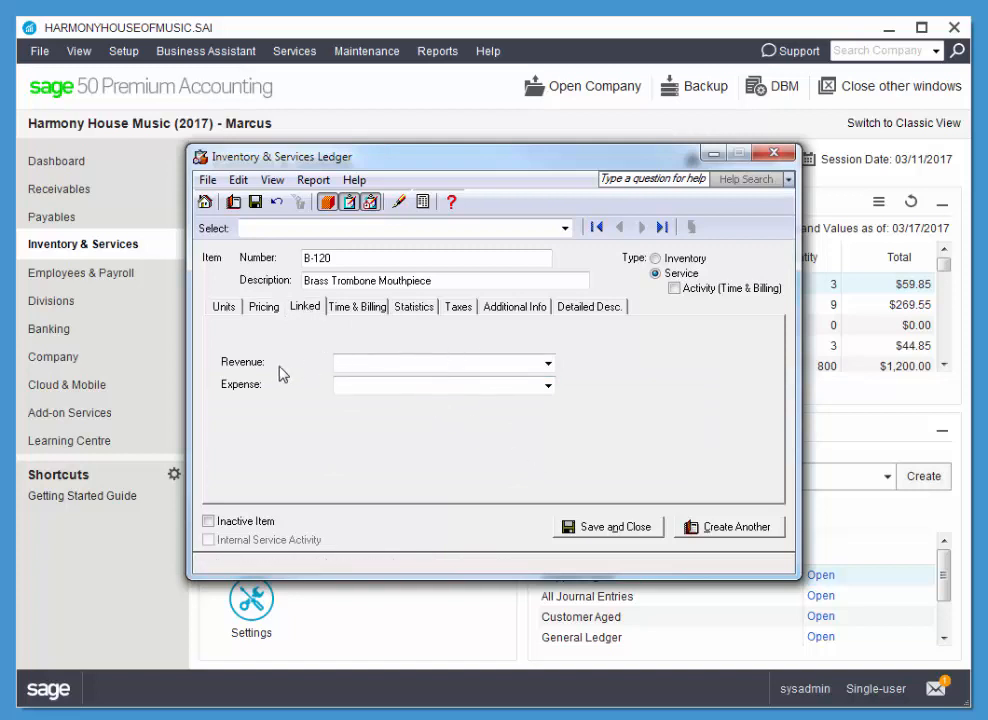
mouse_move(628, 340)
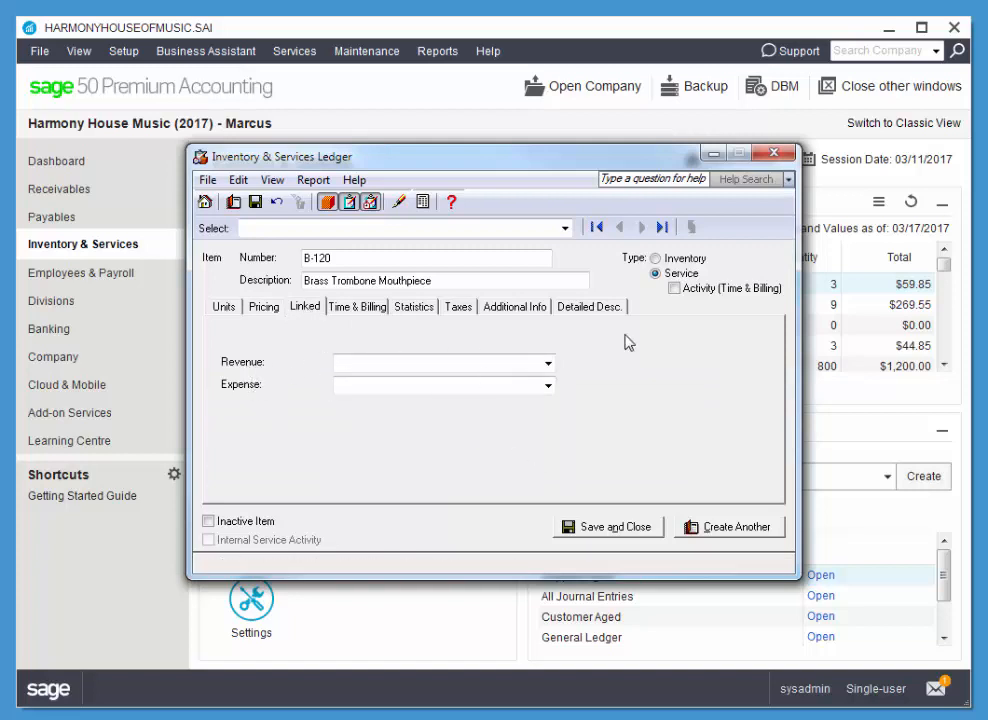
mouse_move(672, 280)
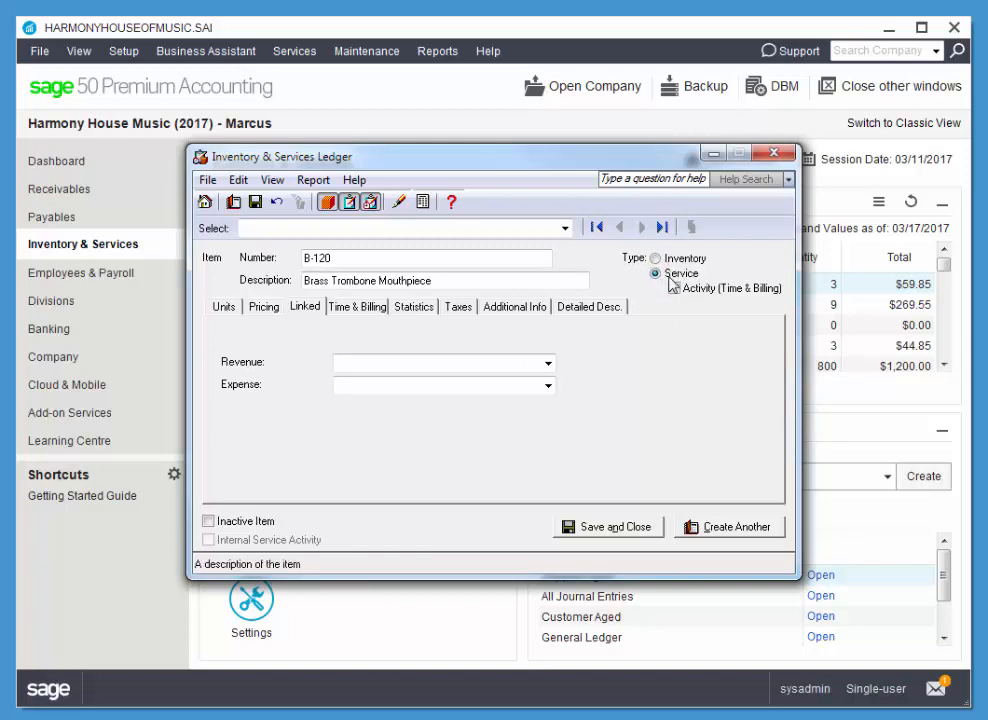
Step: Switch B-120 to Inventory type and link accounts 1530, 4030, 5030 and 5100
left_click(656, 258)
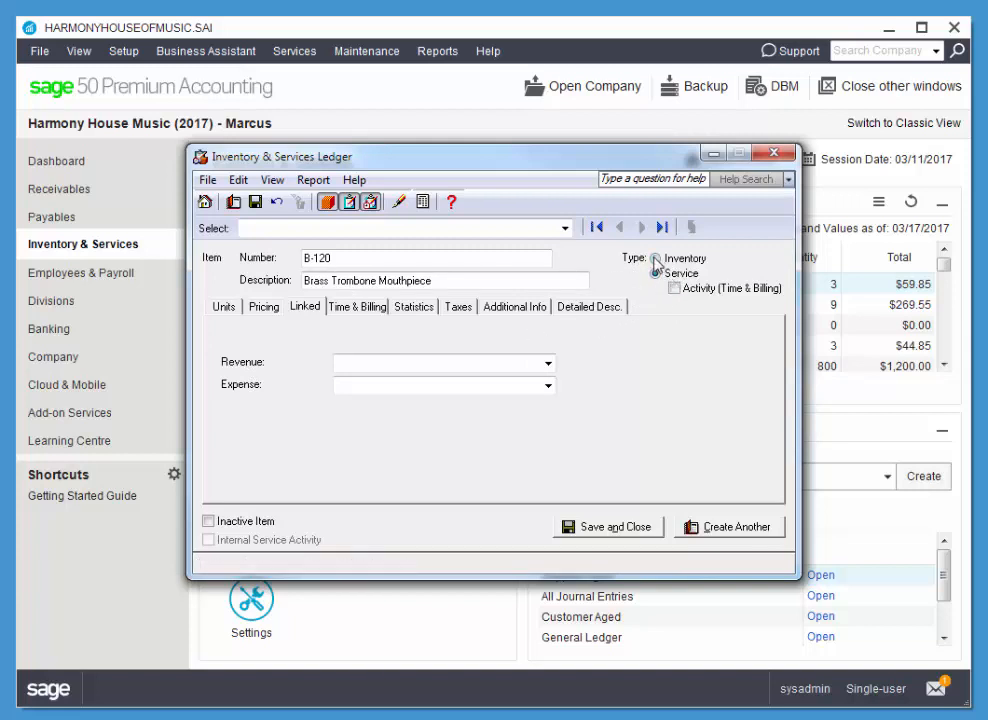
left_click(657, 258)
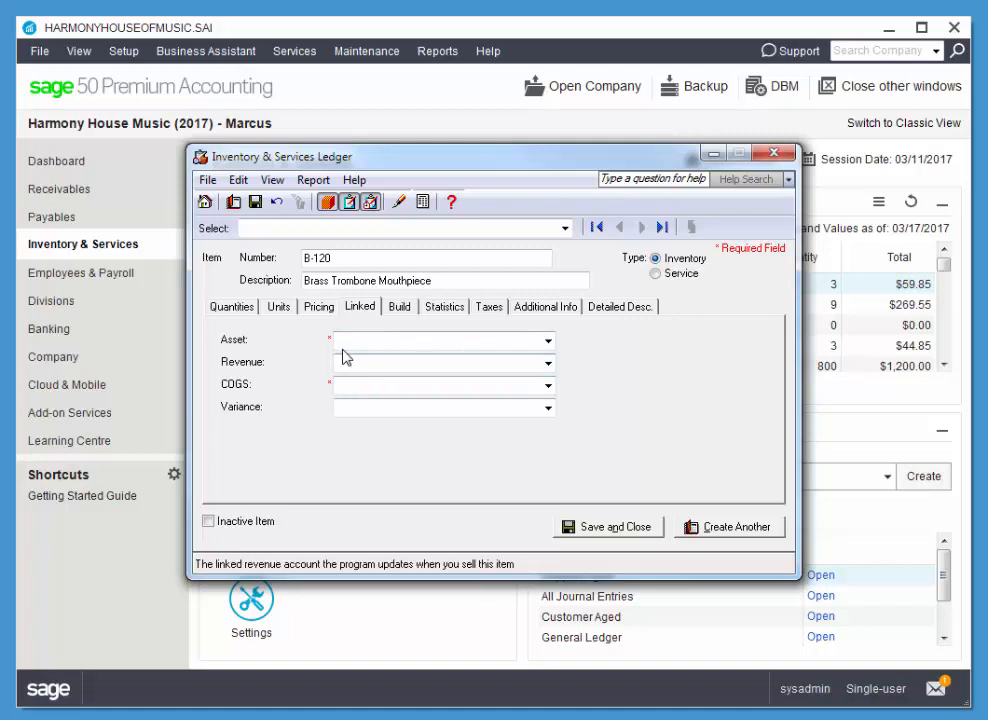
left_click(440, 340)
type("1530 Brass")
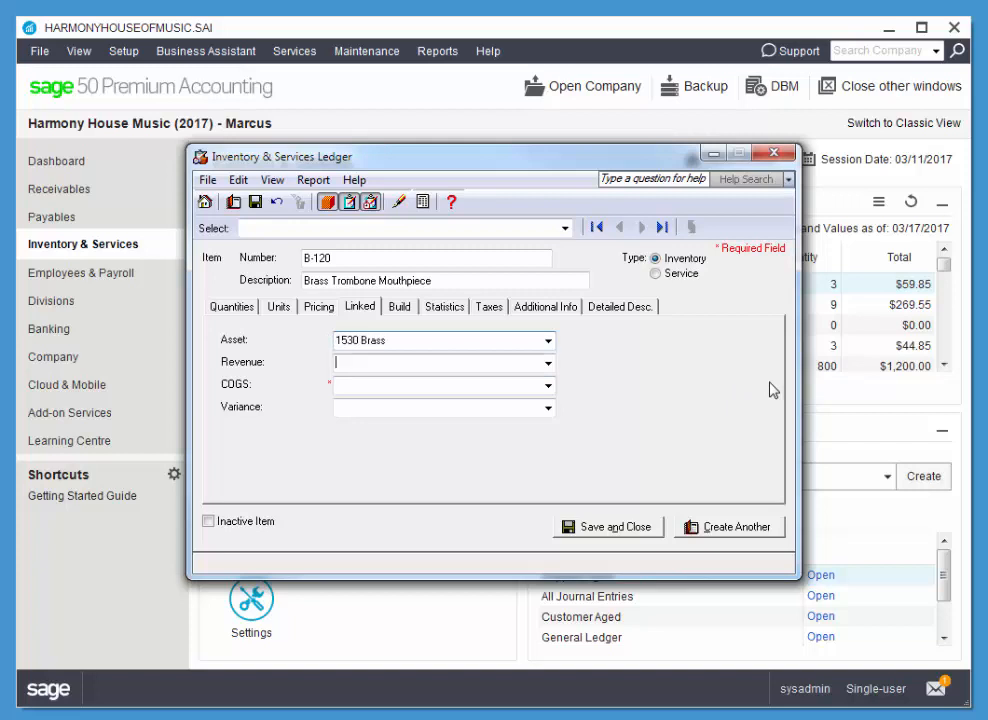
type("4030 Sales Brass")
left_click(444, 385)
type("5030 Brass Cost")
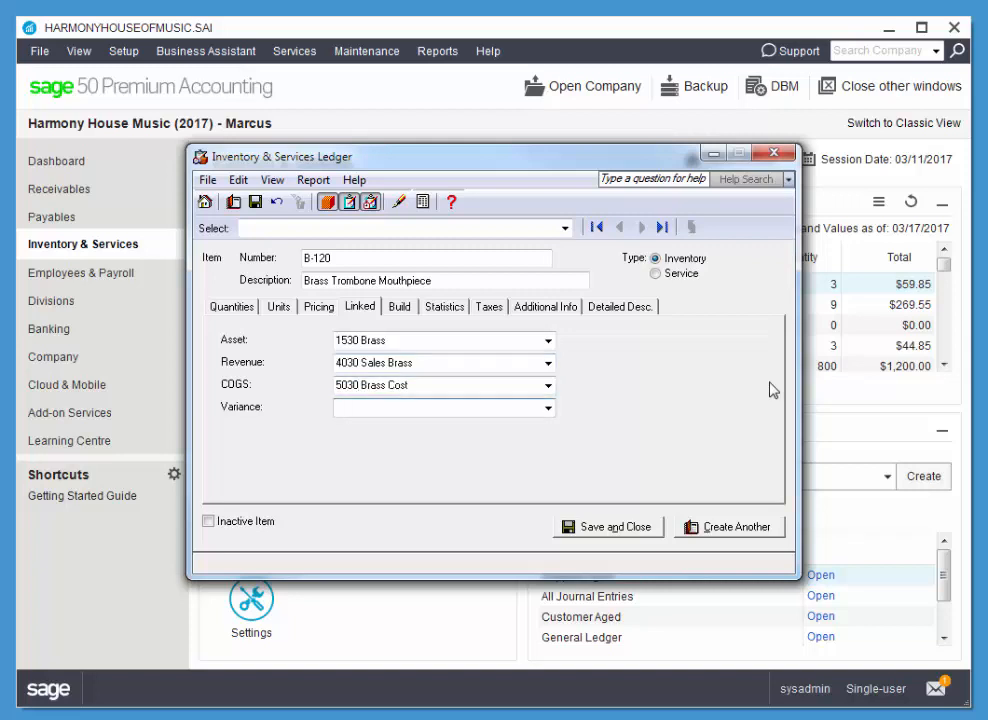
type("5100 Inventory Variance")
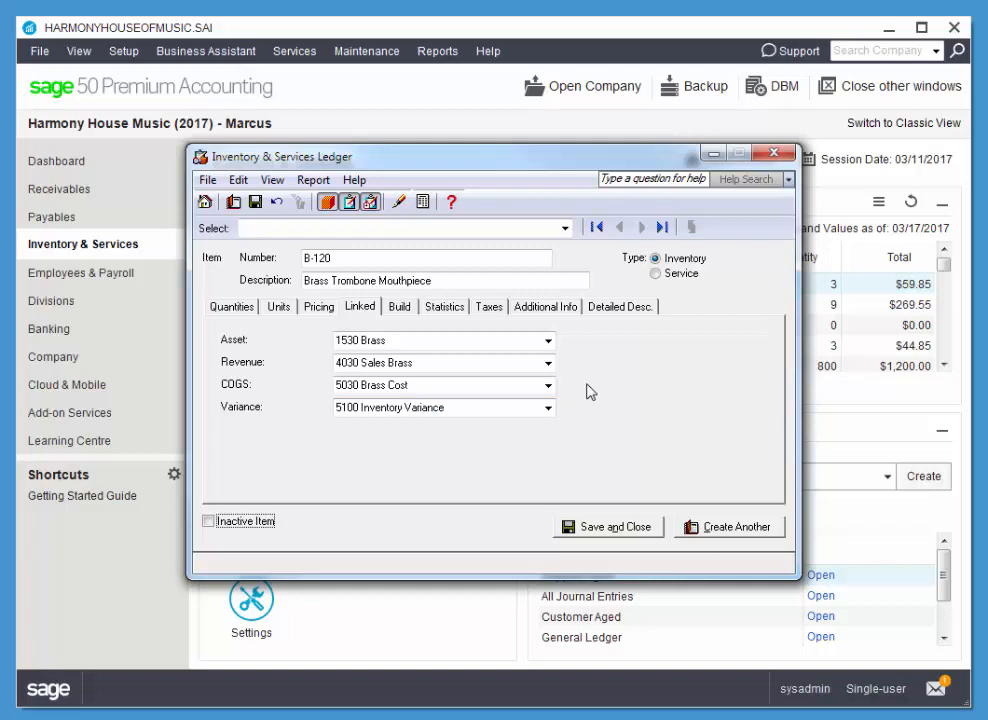
mouse_move(405, 320)
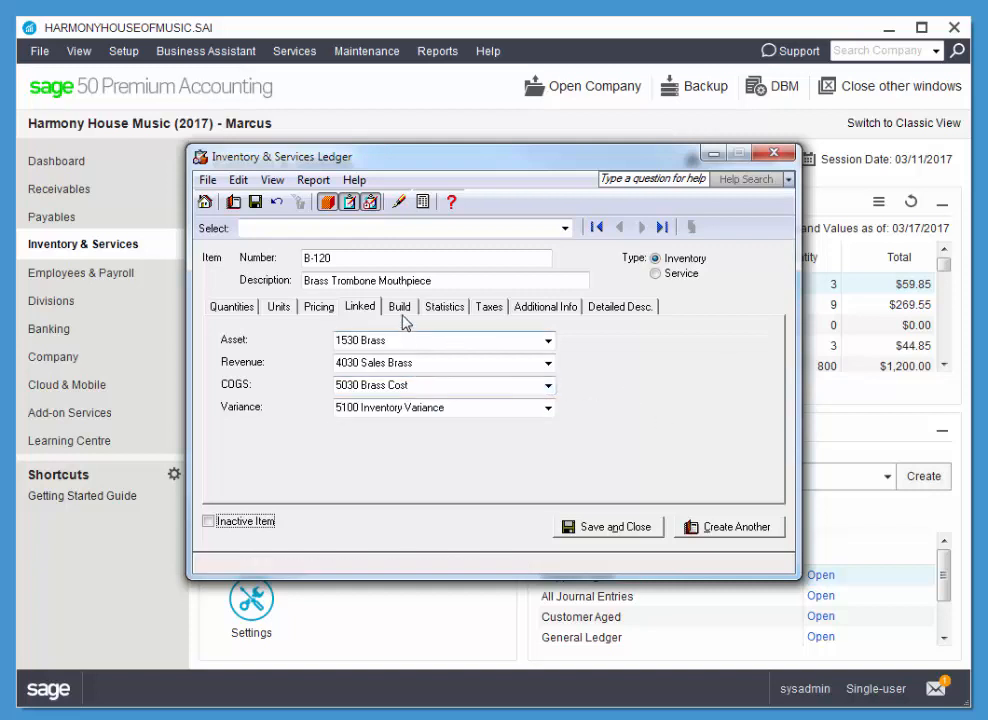
mouse_move(485, 325)
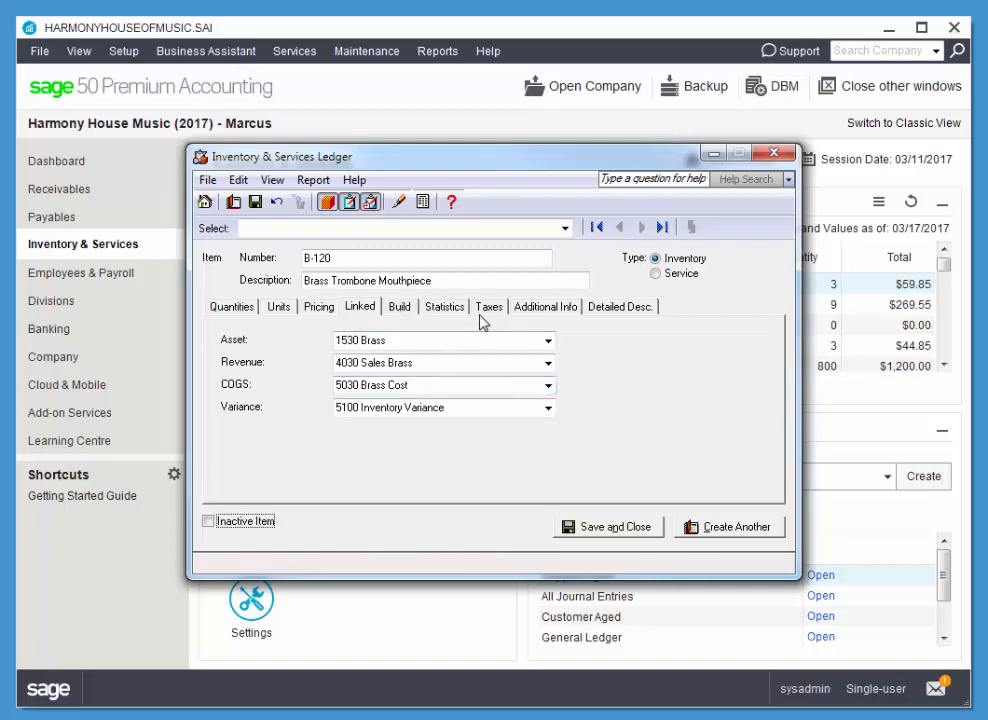
mouse_move(470, 328)
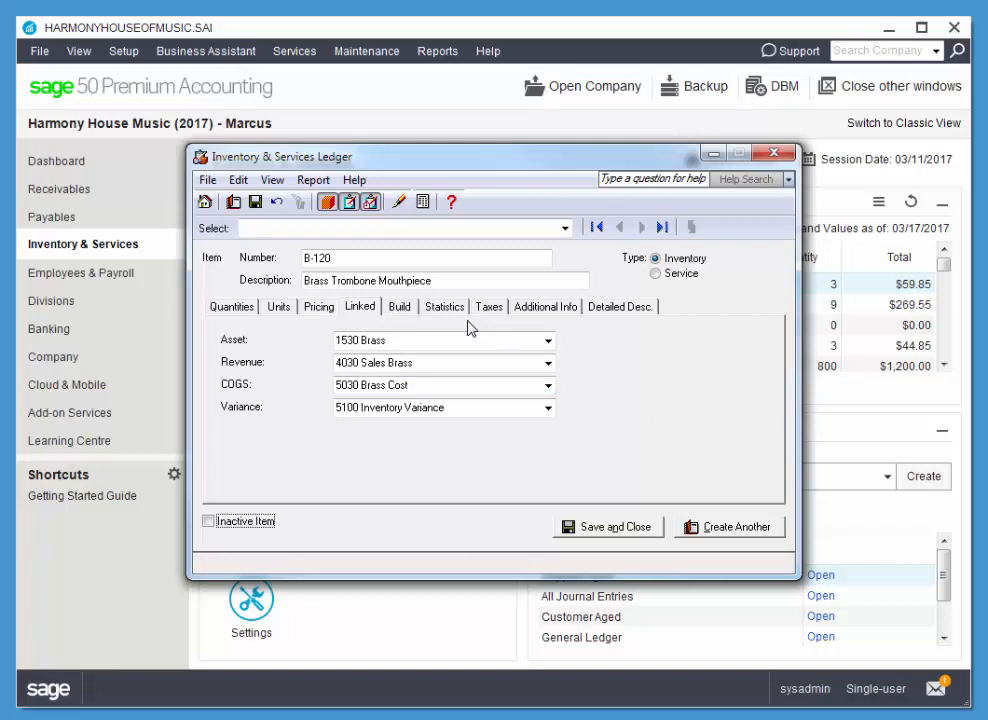
mouse_move(640, 386)
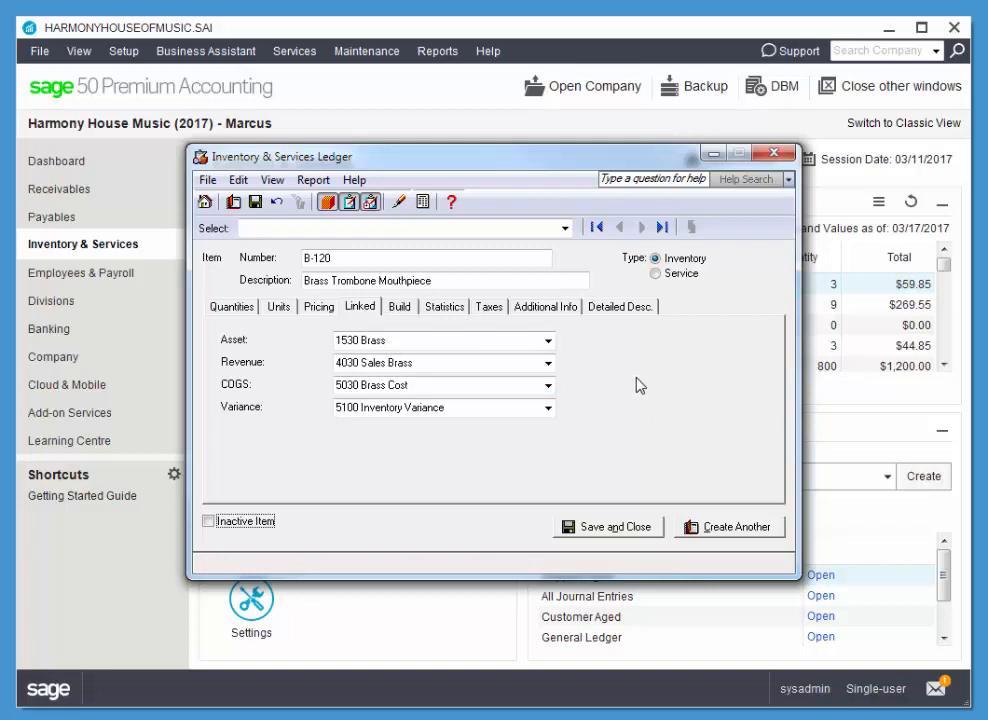
mouse_move(728, 527)
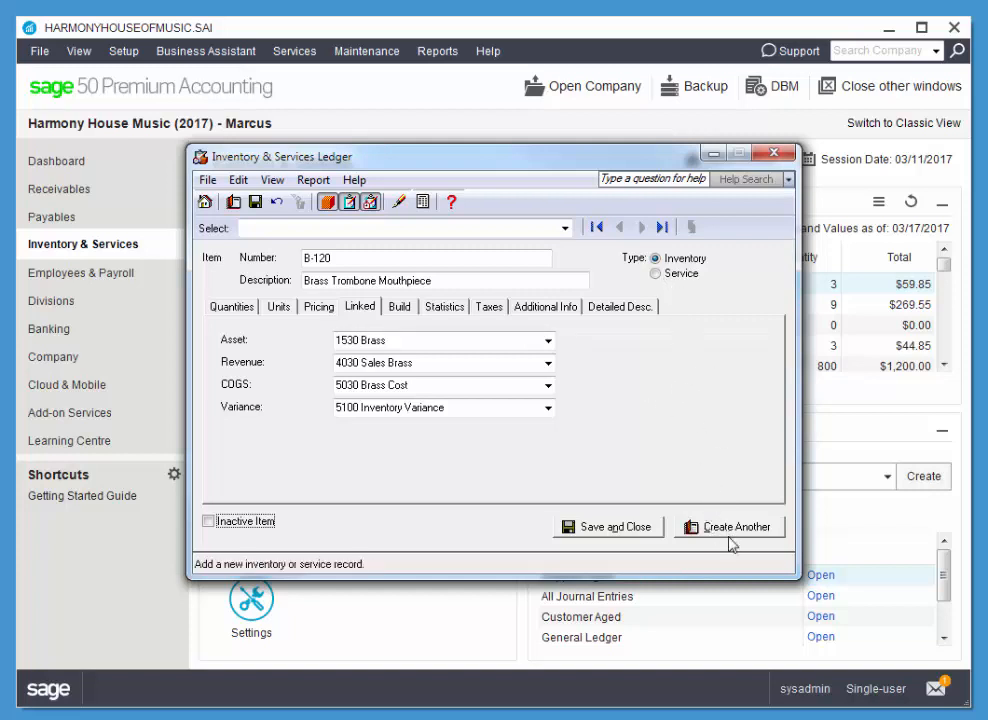
Step: Create another record as a Service item numbered X-102, described 'Guitar Rental'
left_click(729, 526)
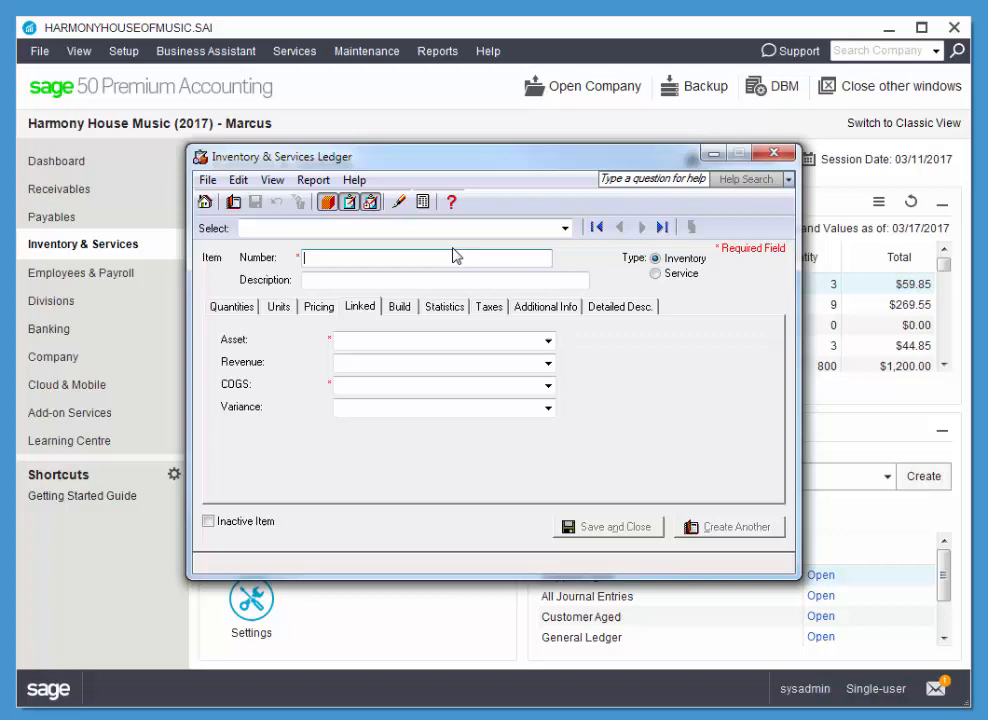
left_click(656, 273)
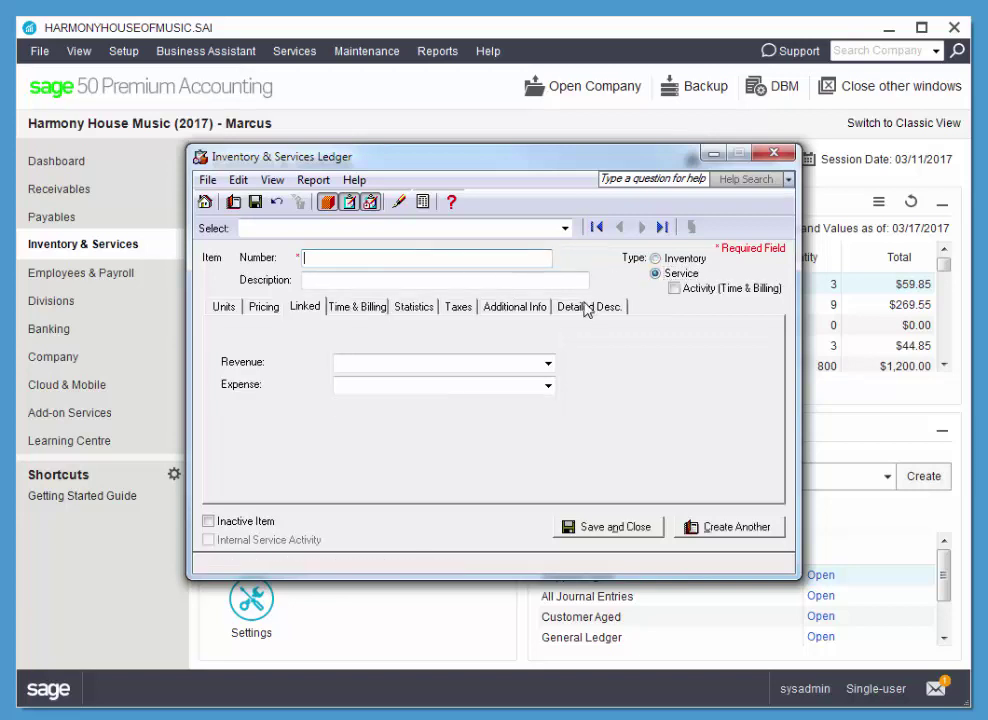
type("X")
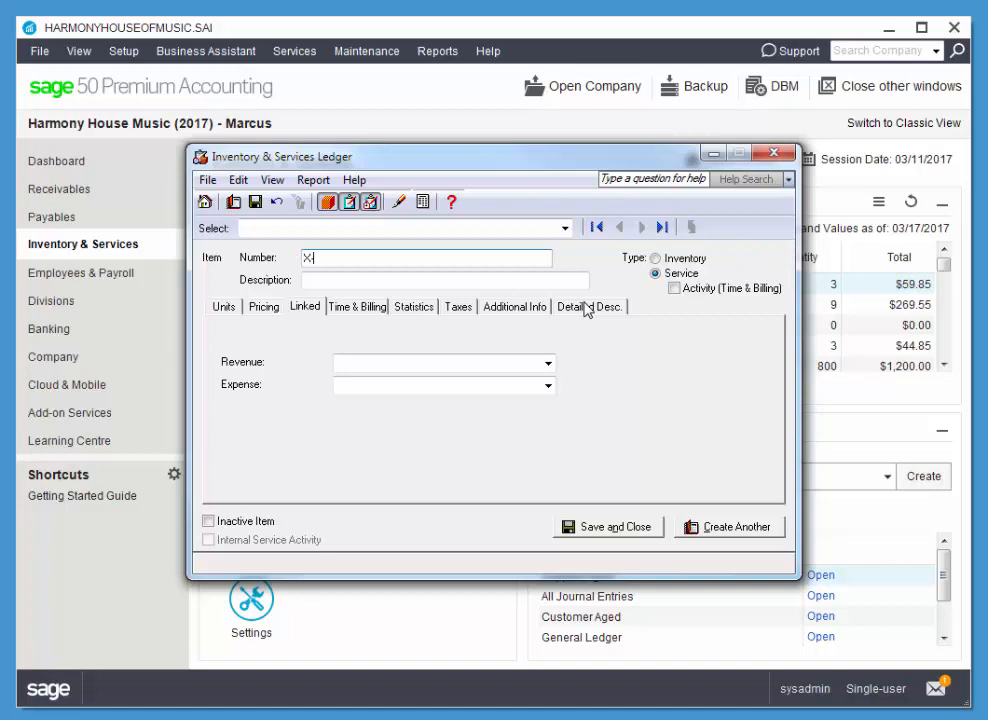
type("-102")
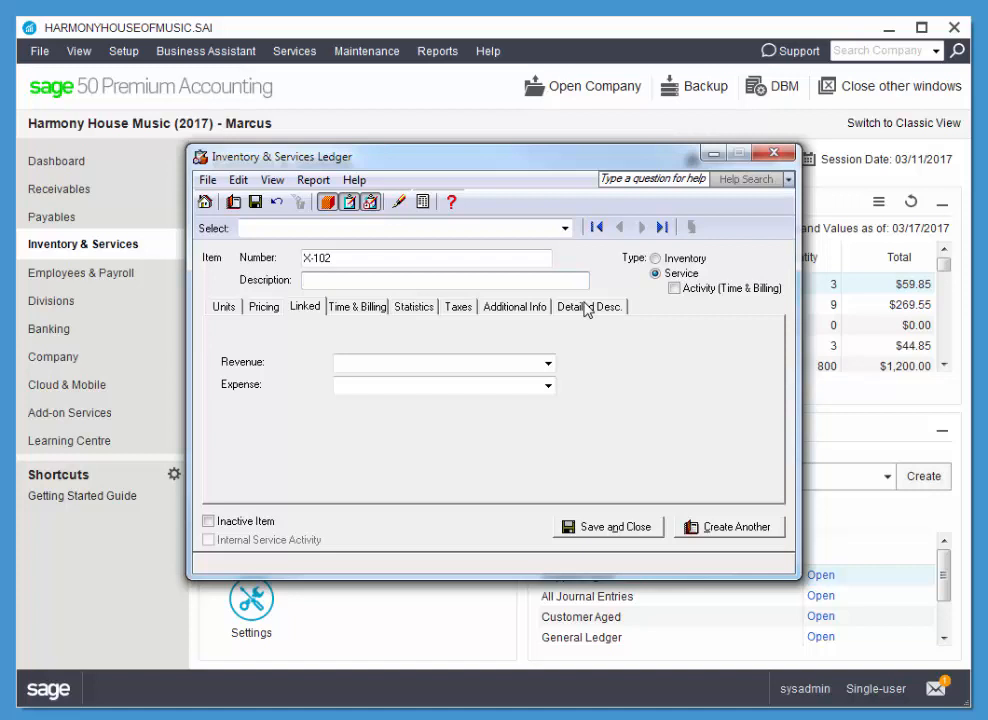
type("Guita")
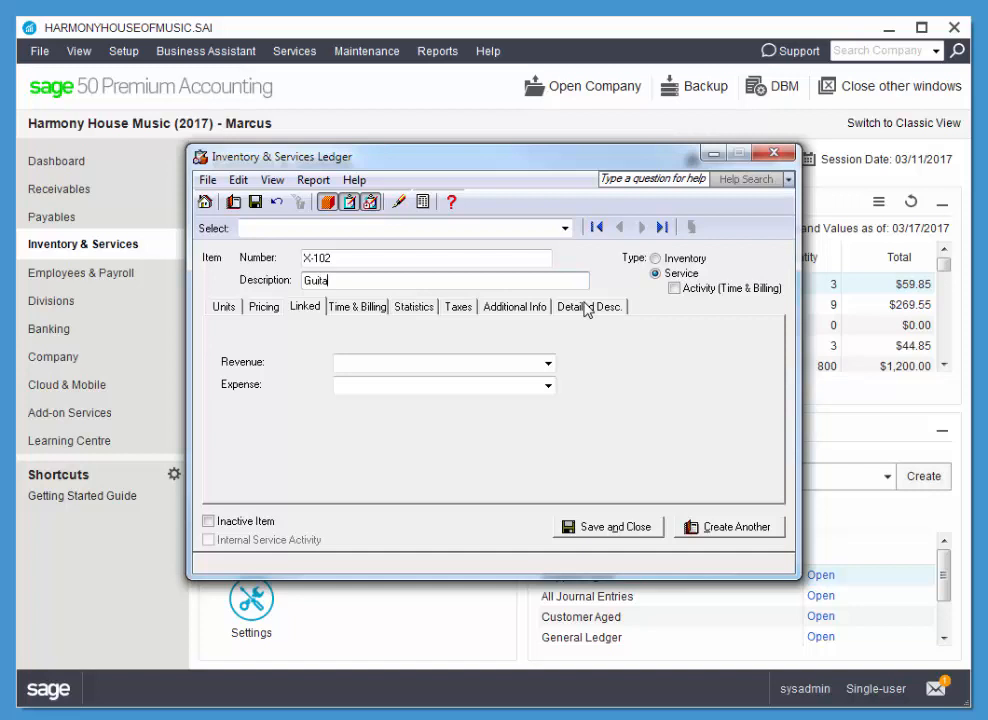
type("r Rental")
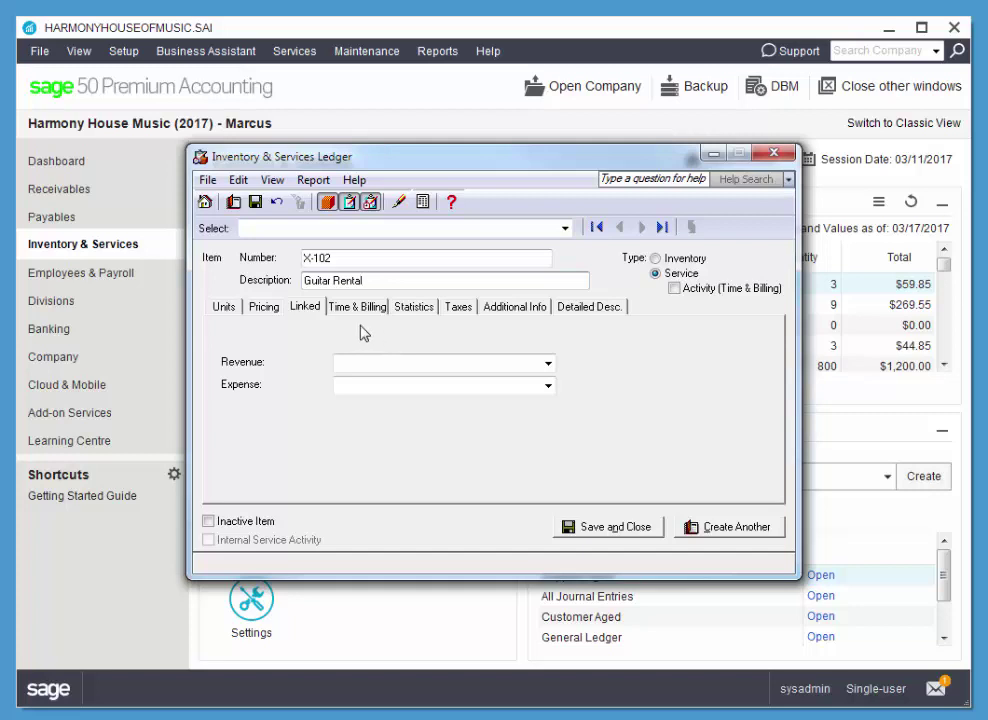
Step: Change the X-102 unit of measure from Each to Day
left_click(224, 306)
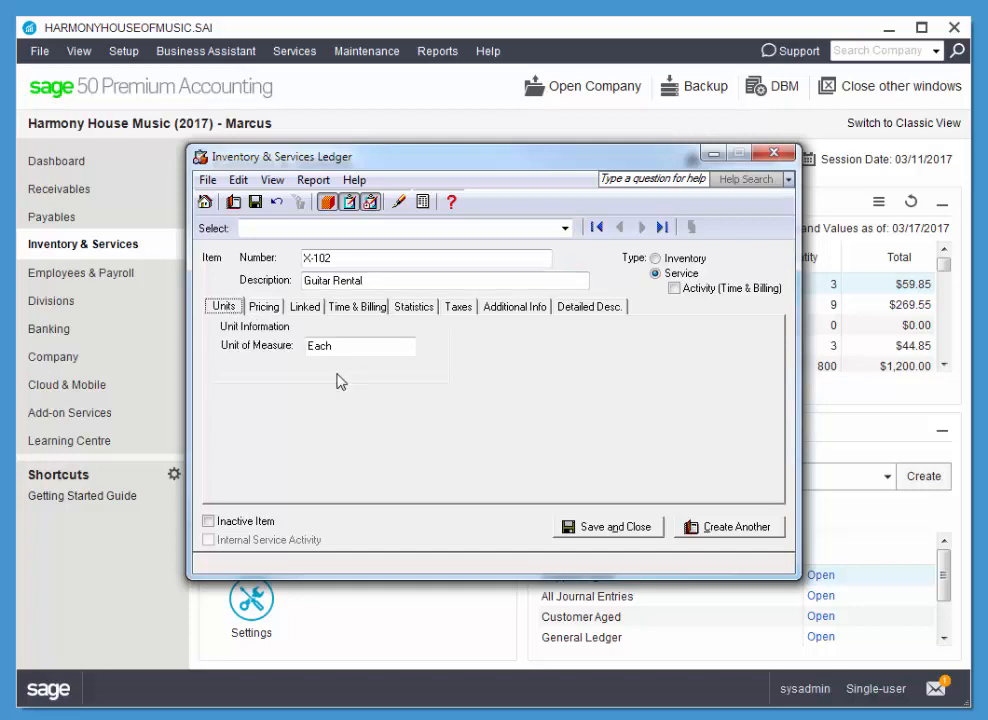
triple_click(360, 345)
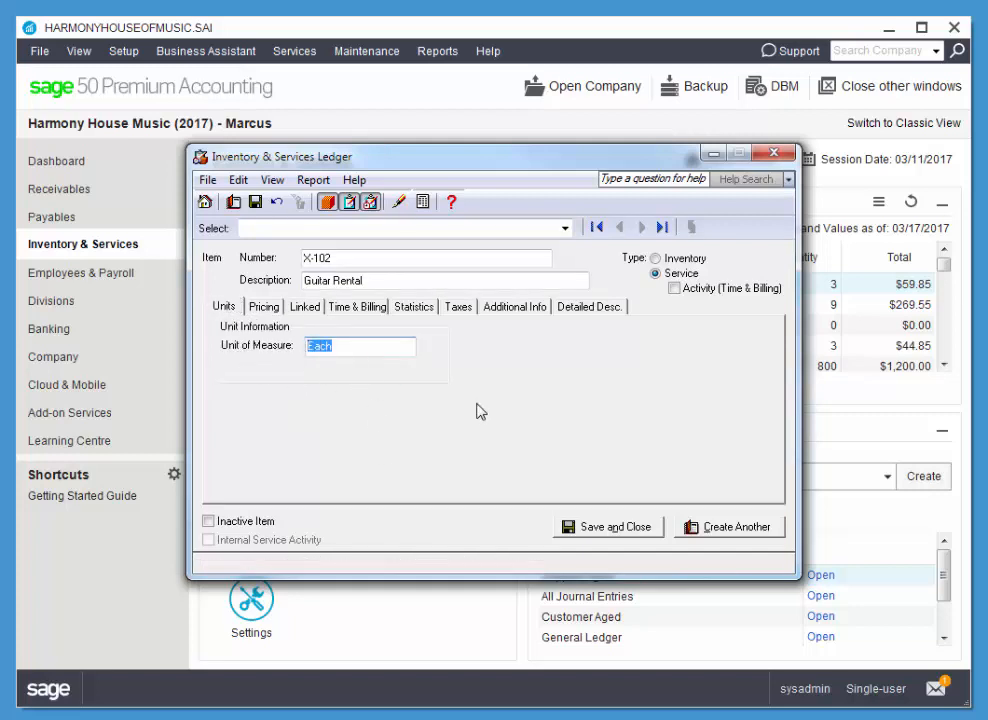
type("Da")
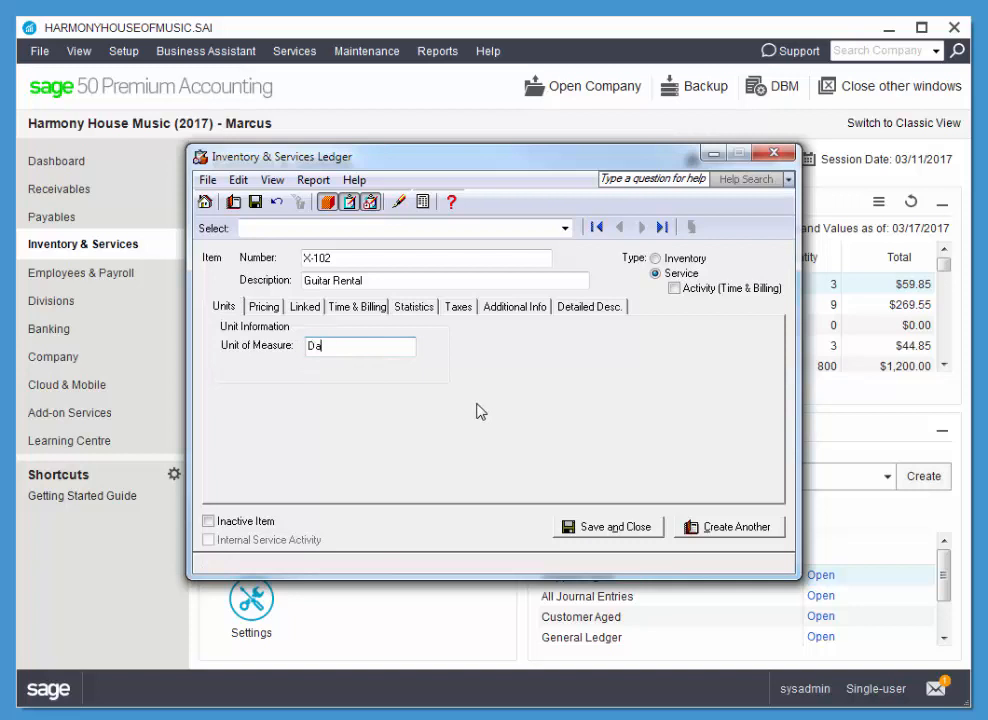
type("y")
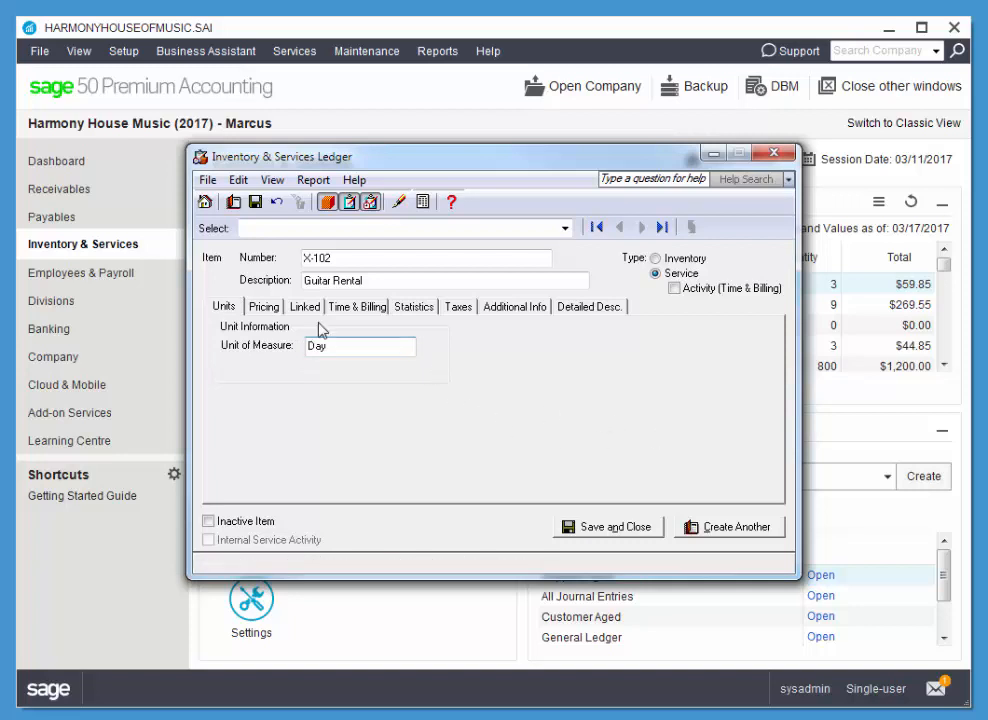
Step: Review the 25.00 prices and link revenue account 4210 Guitar Rentals
left_click(264, 306)
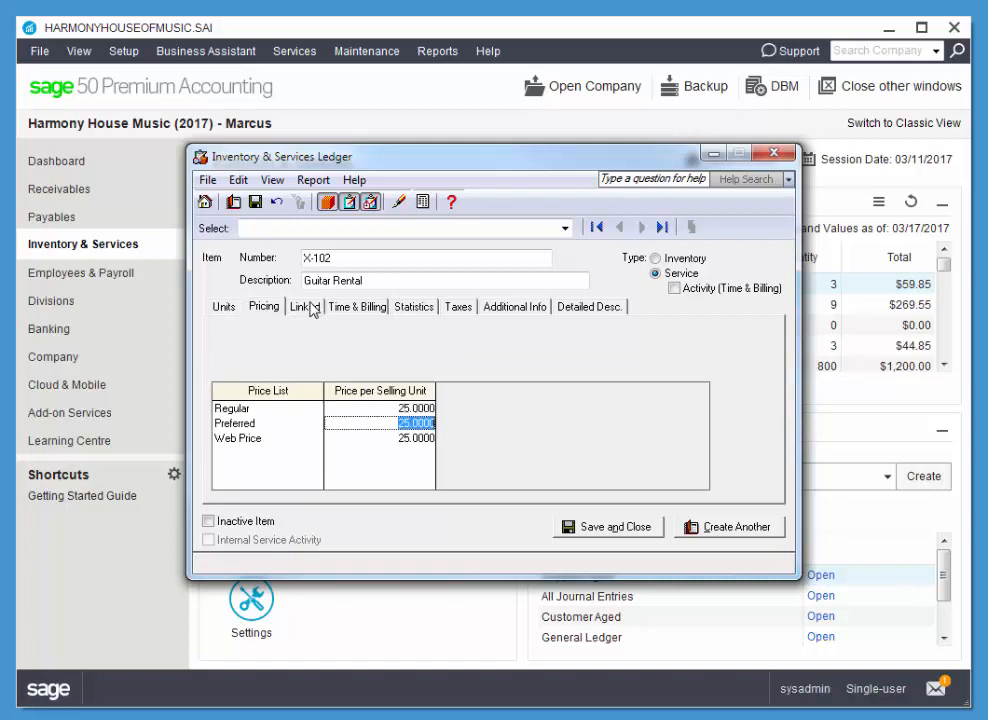
left_click(304, 306)
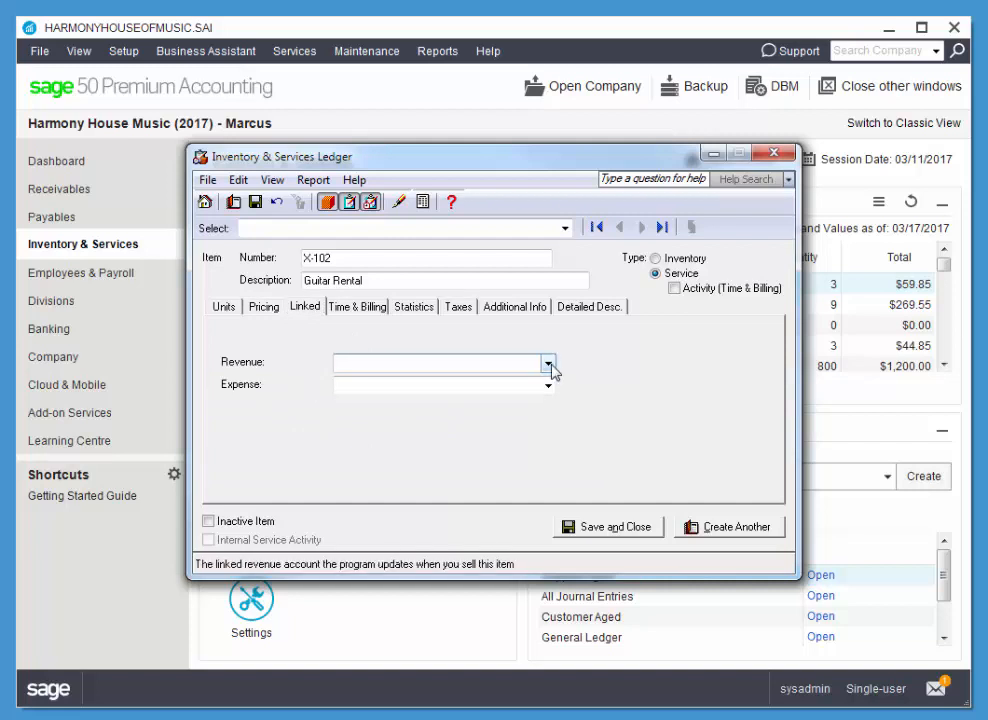
left_click(548, 363)
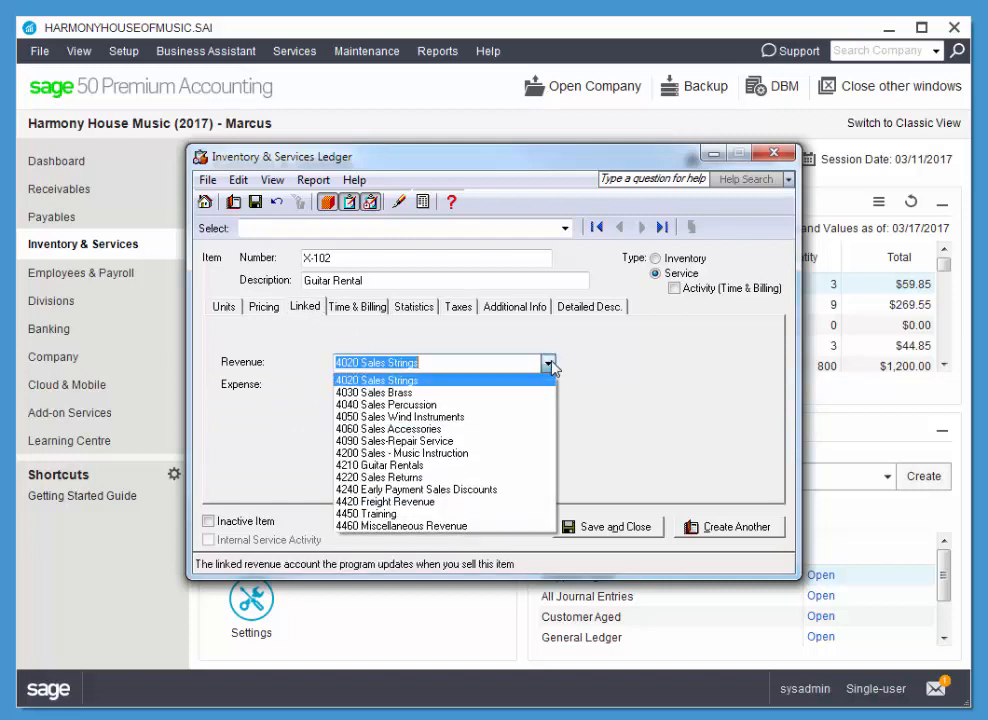
mouse_move(379, 465)
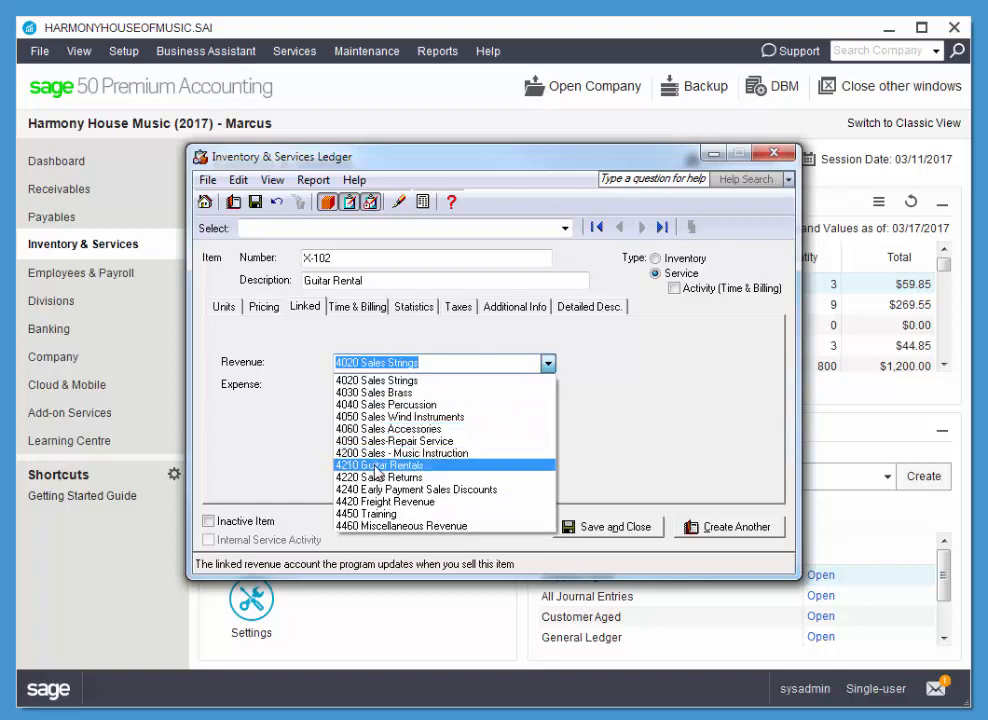
left_click(379, 465)
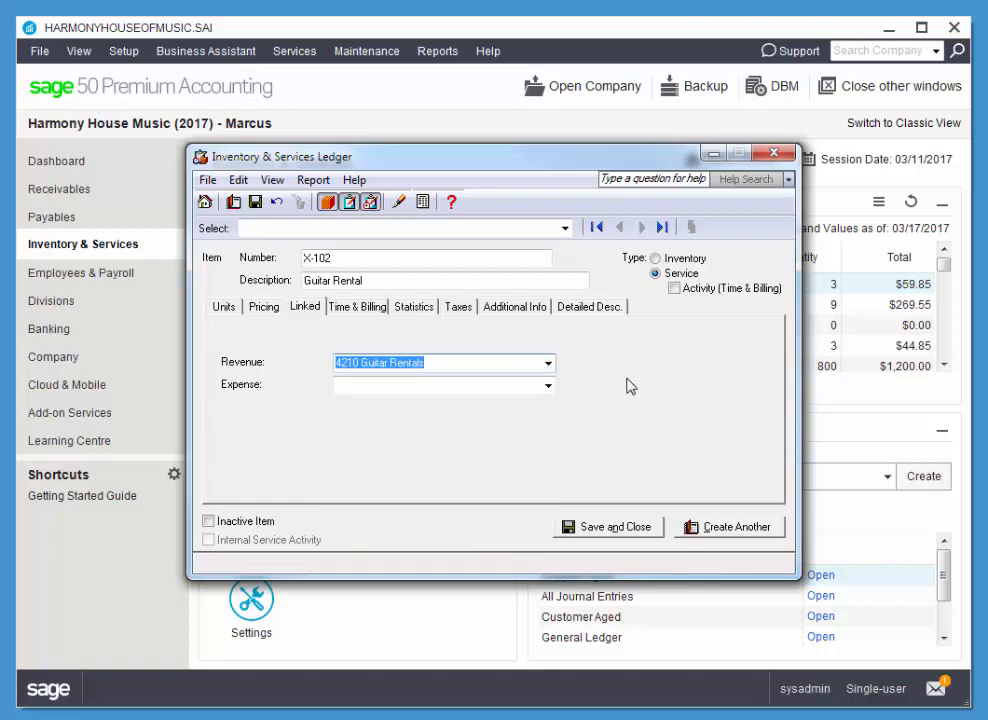
mouse_move(679, 289)
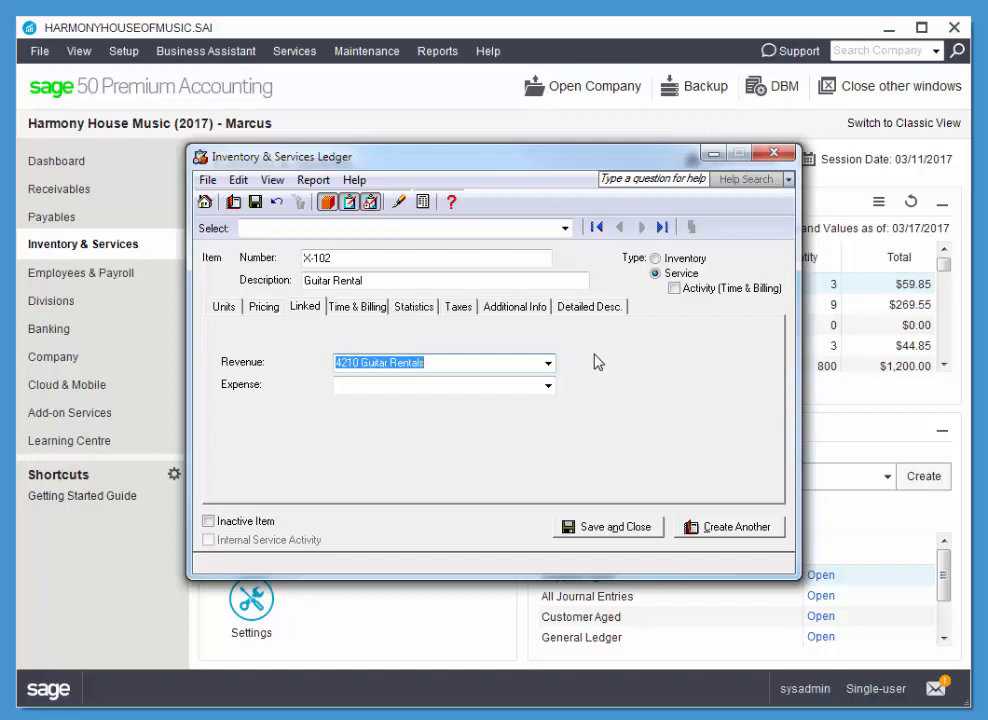
mouse_move(573, 445)
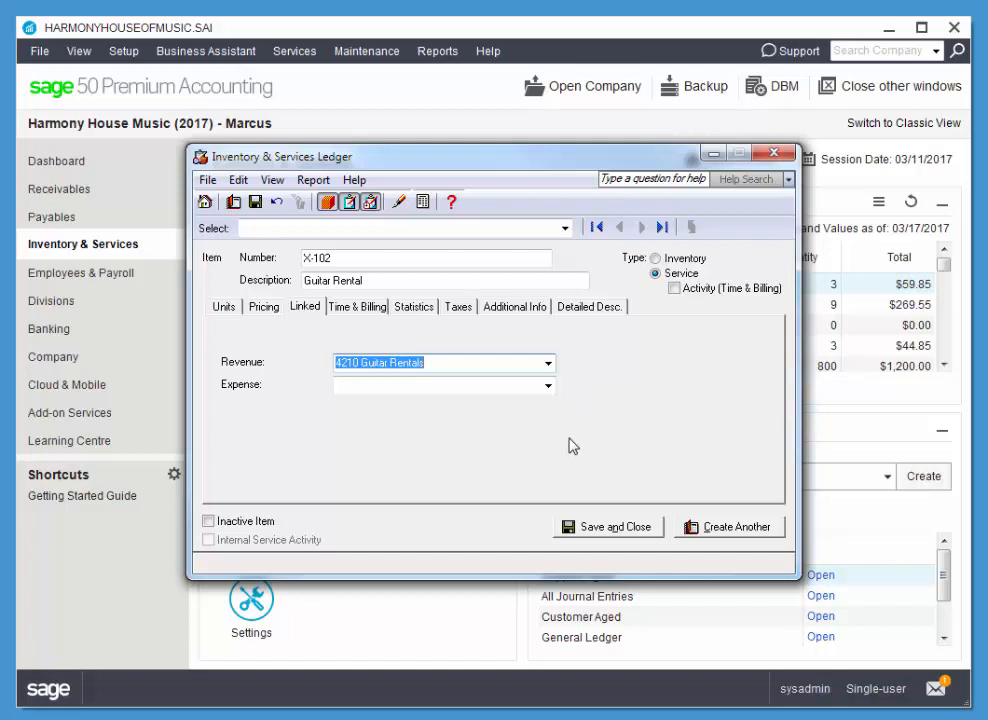
mouse_move(620, 535)
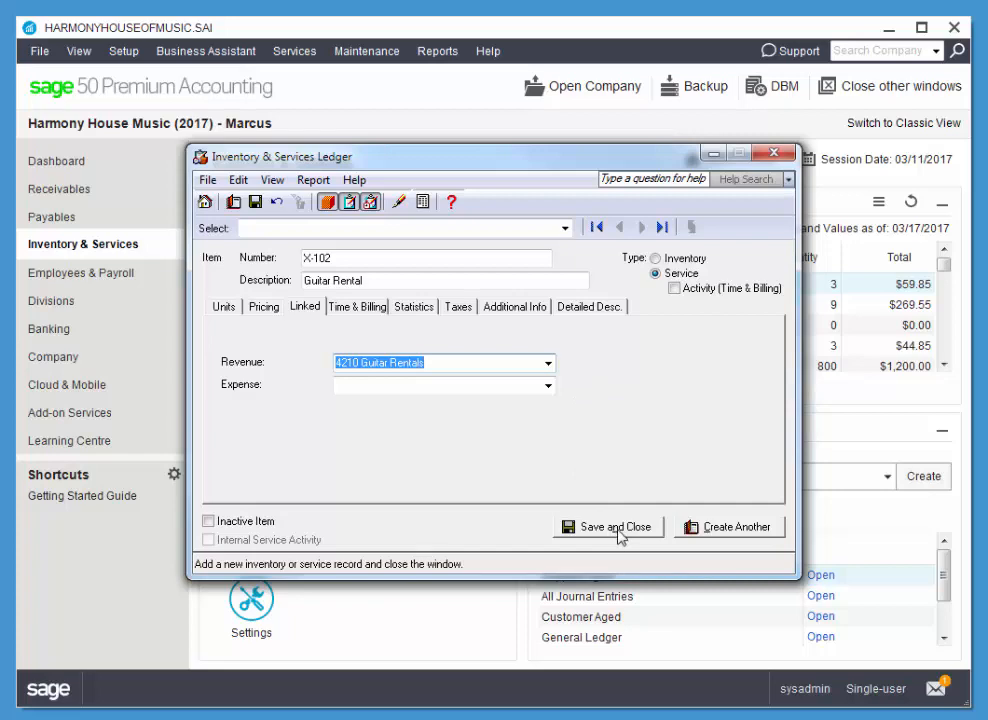
Step: Save and close the X-102 Guitar Rental item record
left_click(607, 527)
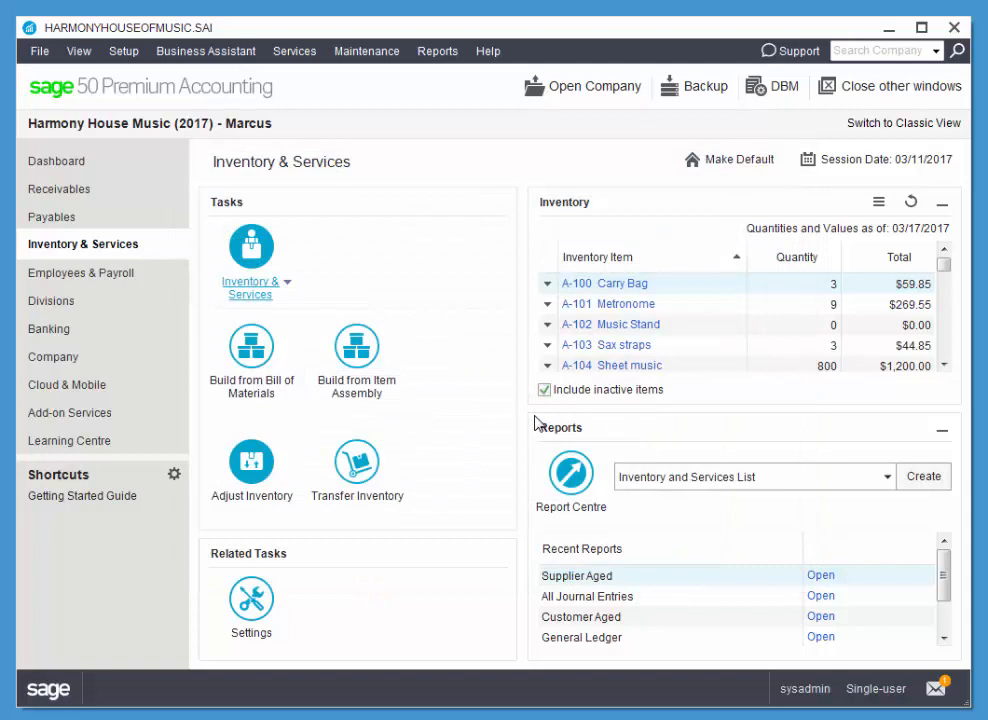
mouse_move(530, 417)
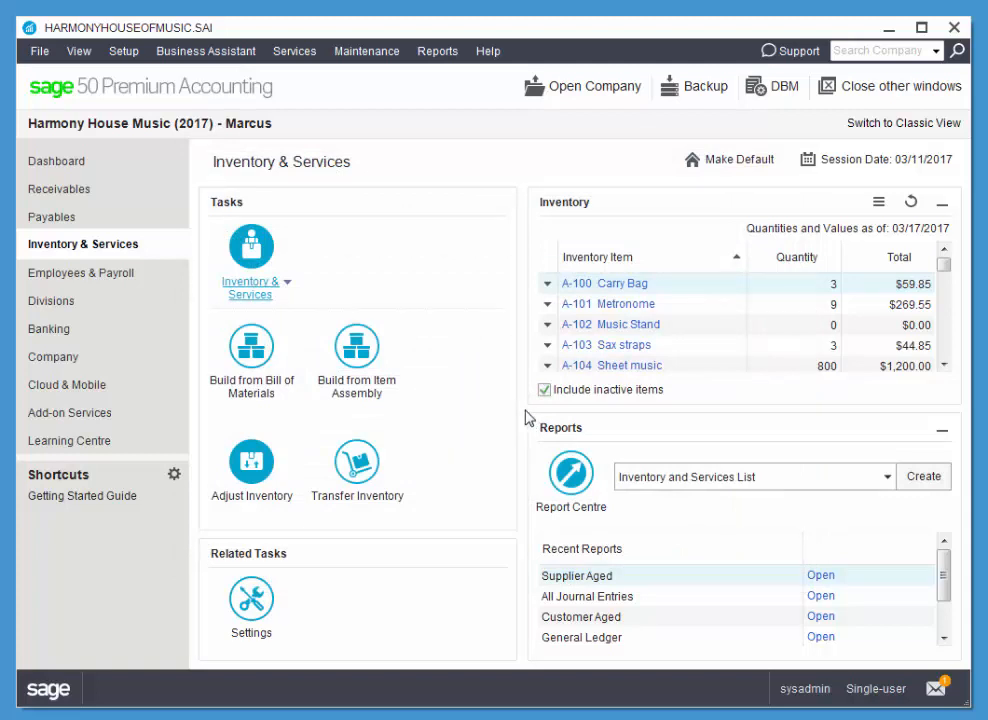
mouse_move(505, 432)
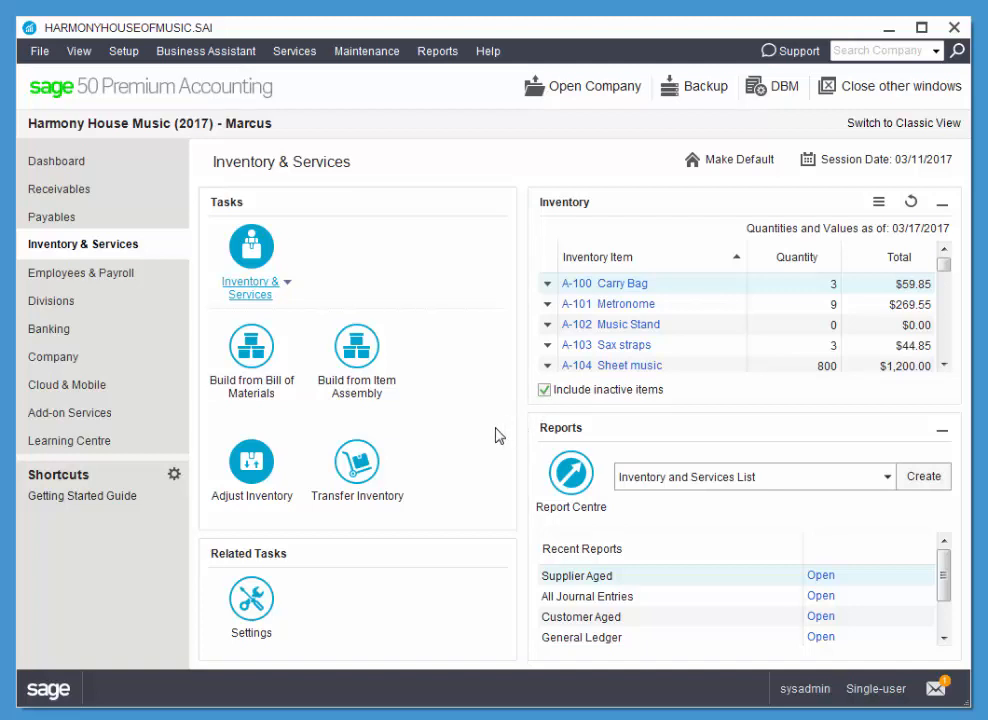
mouse_move(491, 428)
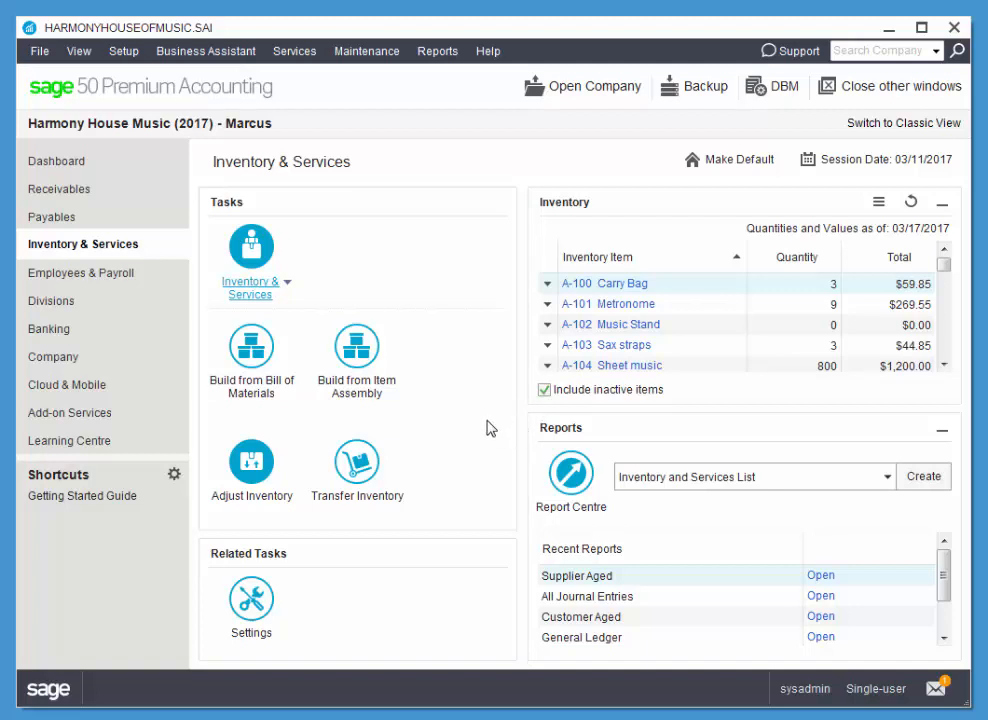
mouse_move(531, 438)
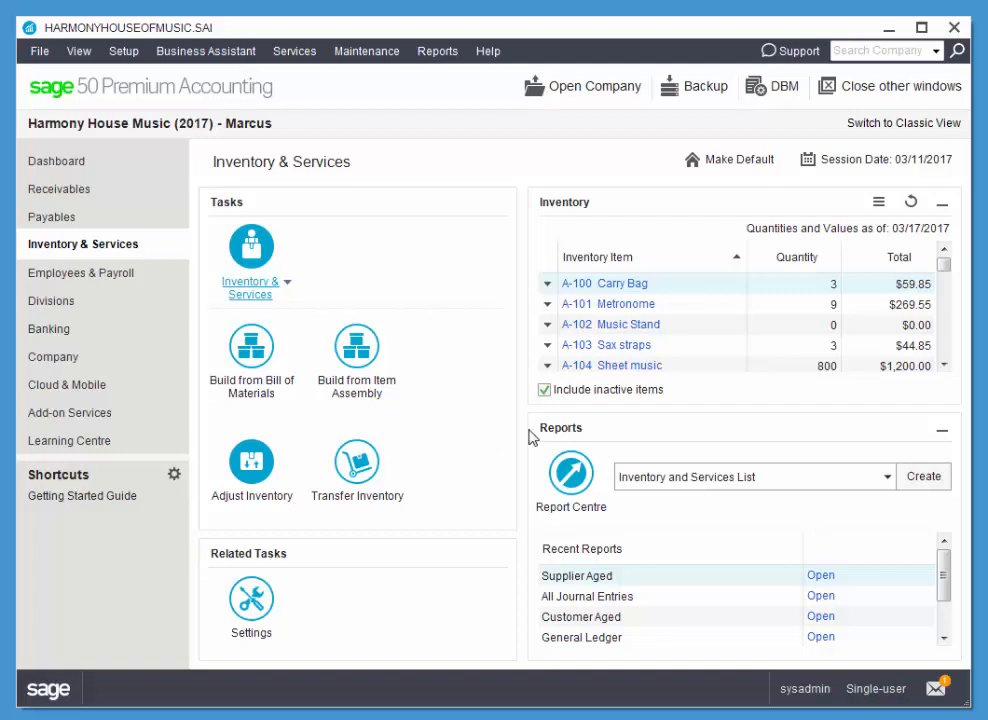
mouse_move(604, 365)
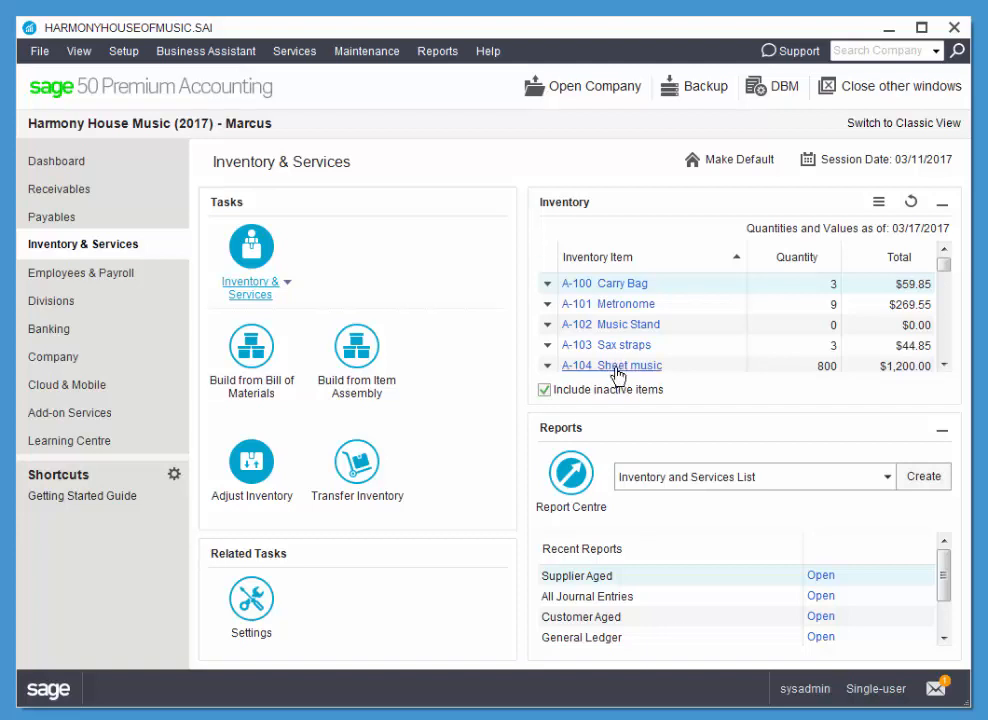
mouse_move(630, 344)
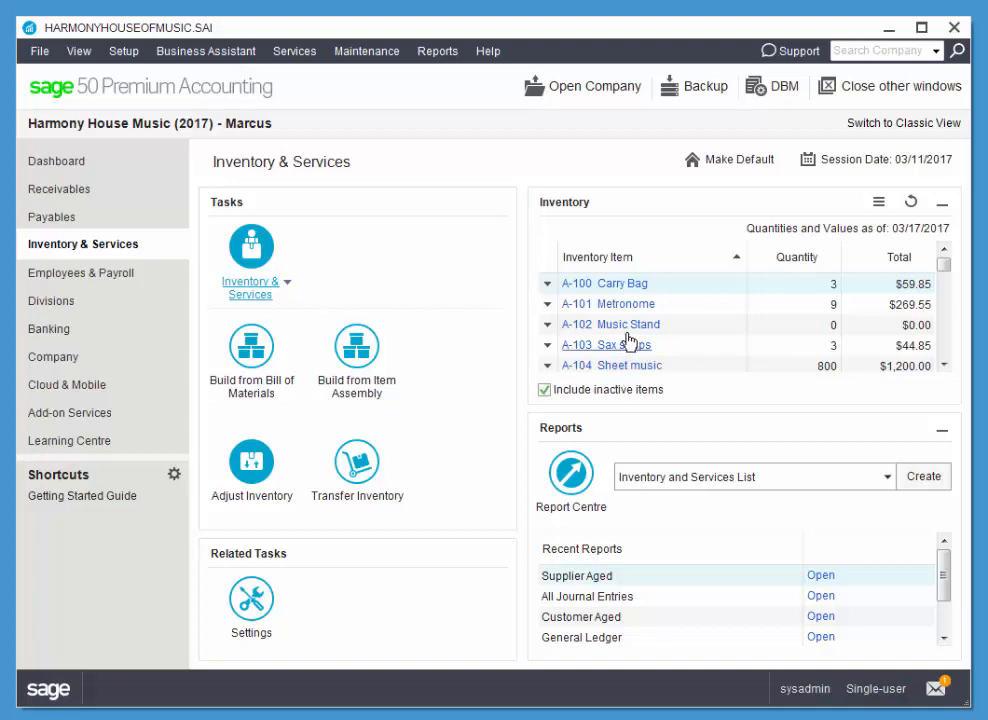
mouse_move(625, 372)
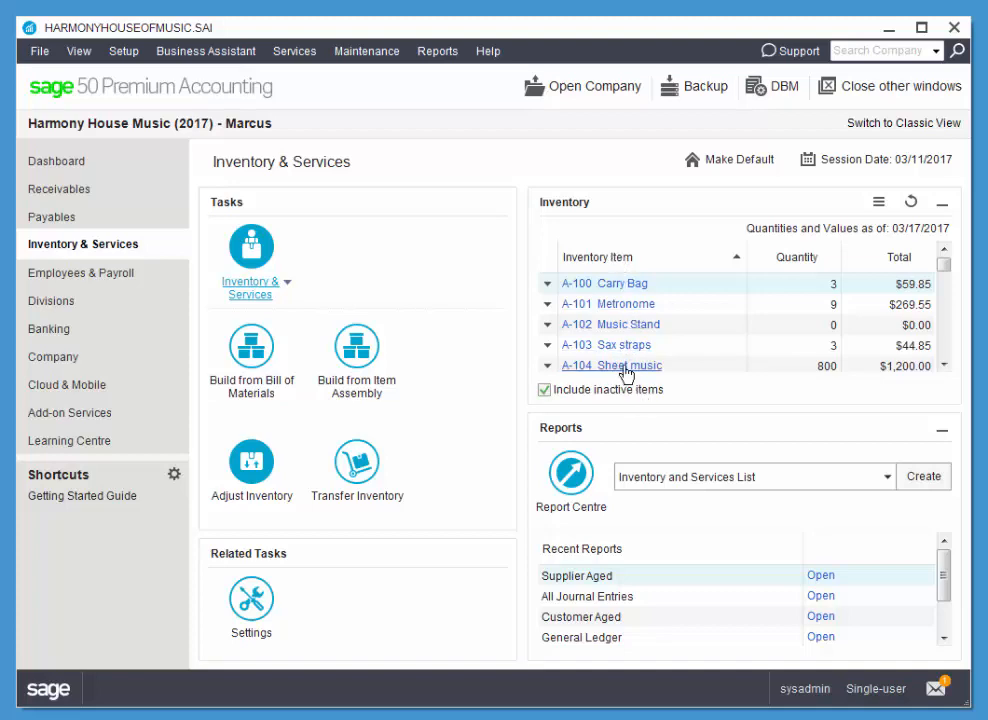
Step: Give inventory item A-104 Sheet music a minimum level of 500 and save it
left_click(611, 365)
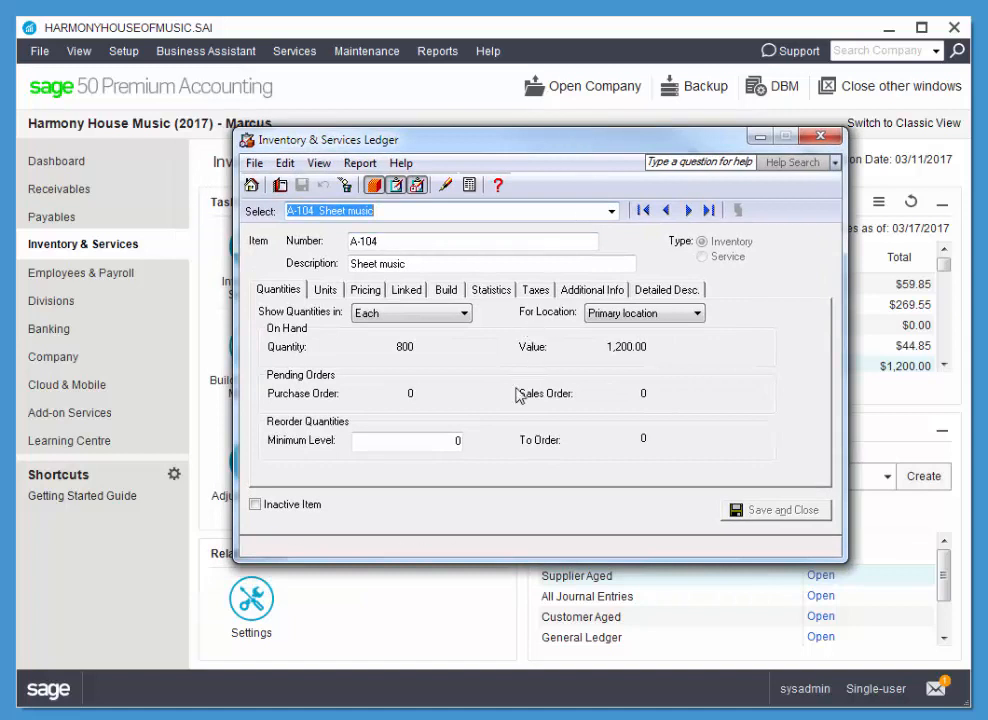
left_click(405, 440)
type("5")
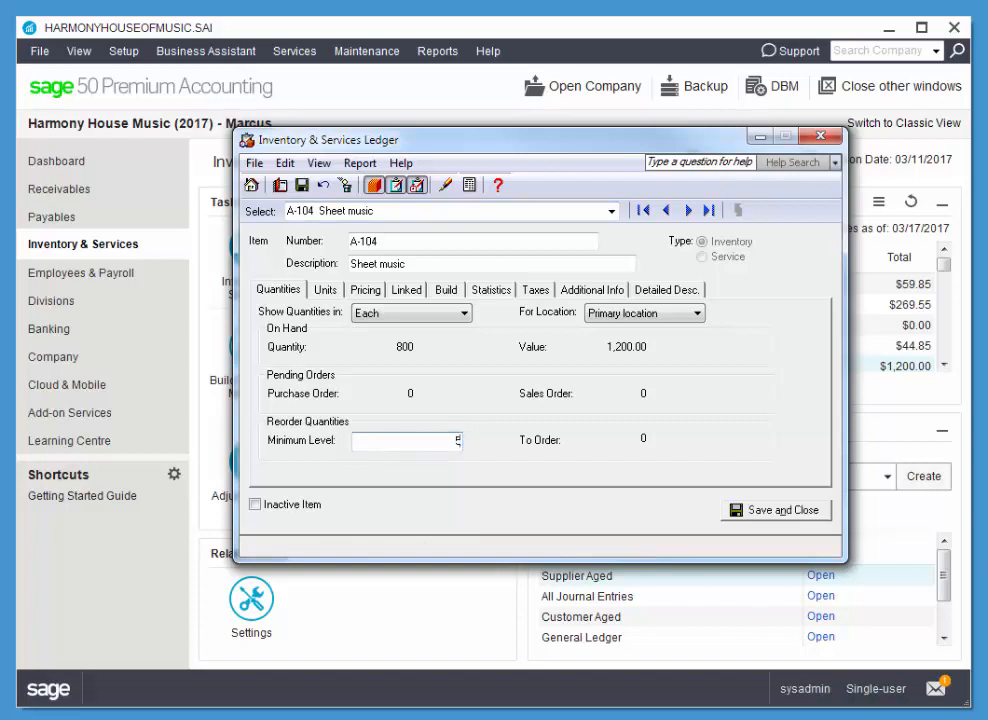
type("00")
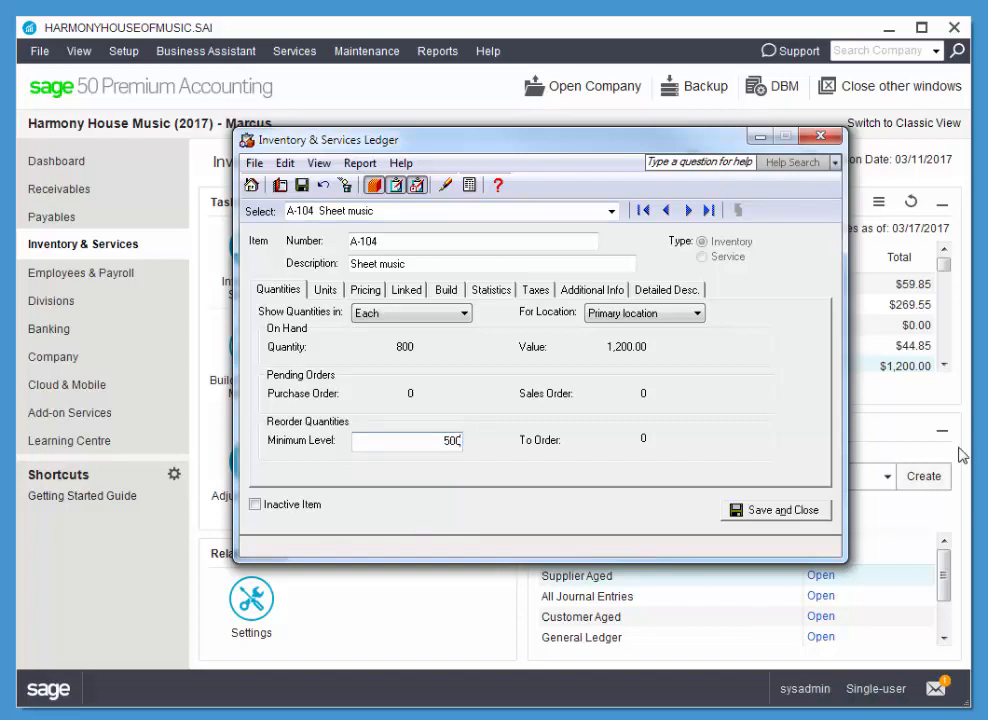
mouse_move(455, 440)
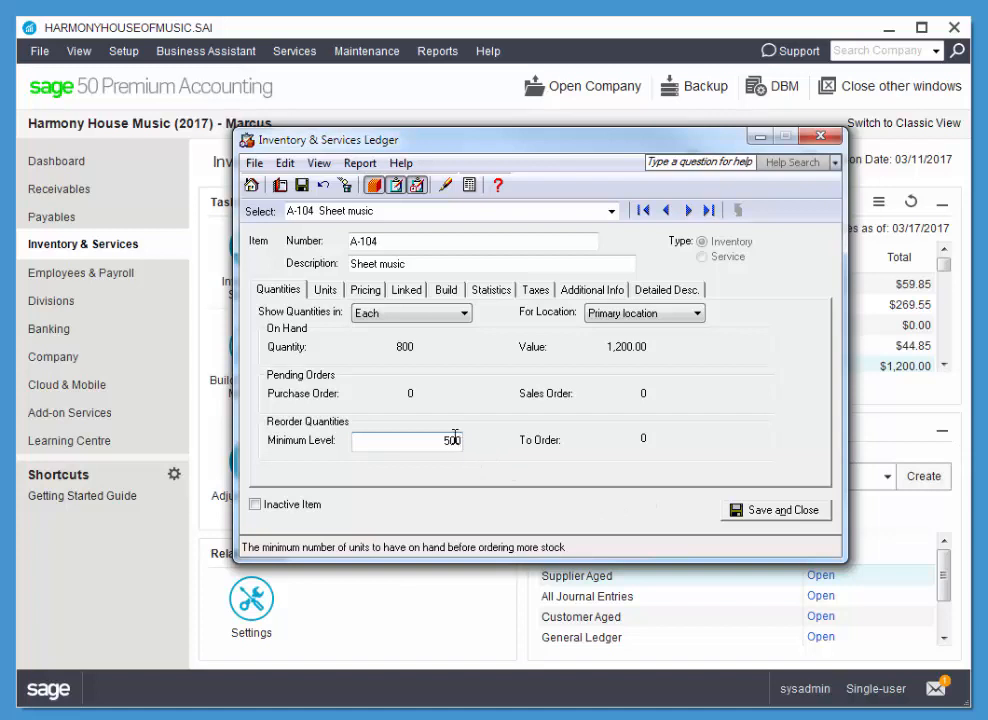
mouse_move(464, 451)
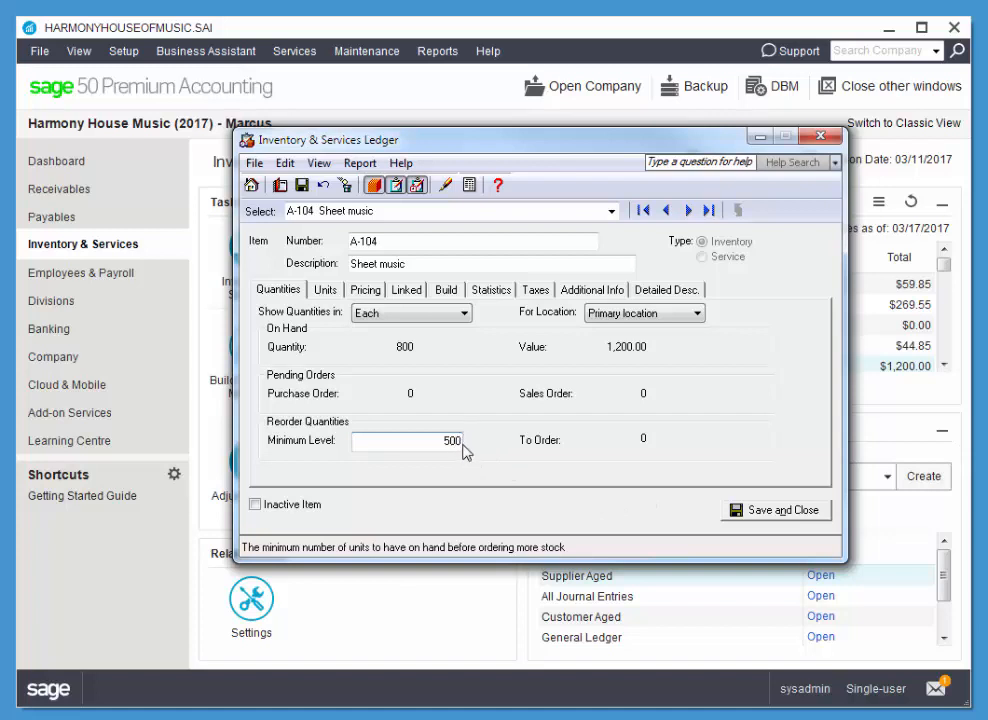
mouse_move(507, 440)
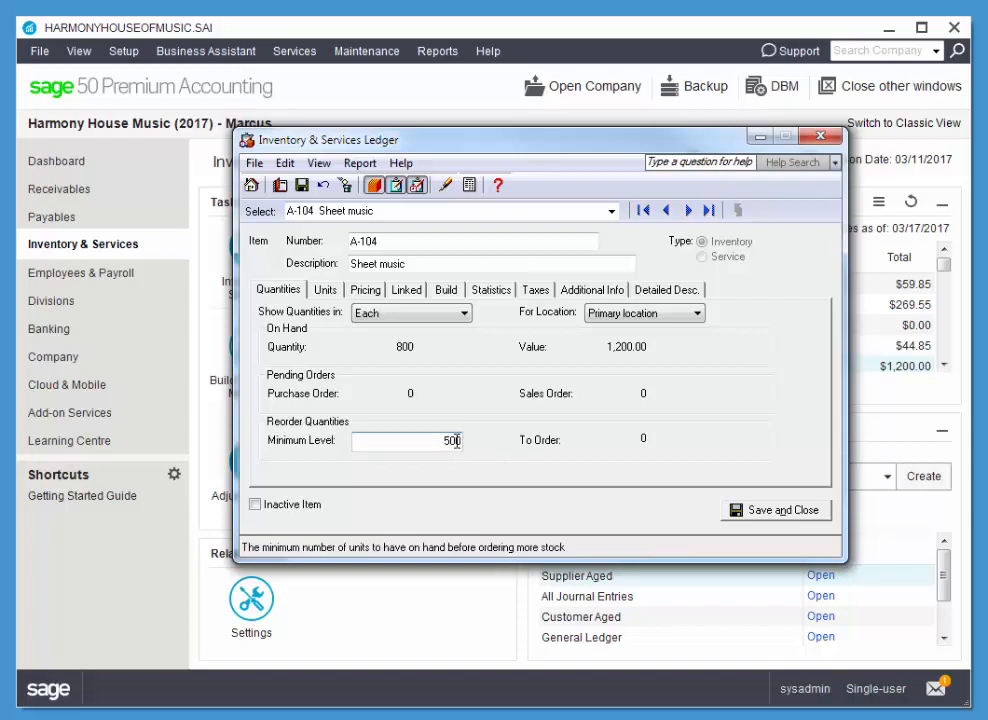
mouse_move(779, 517)
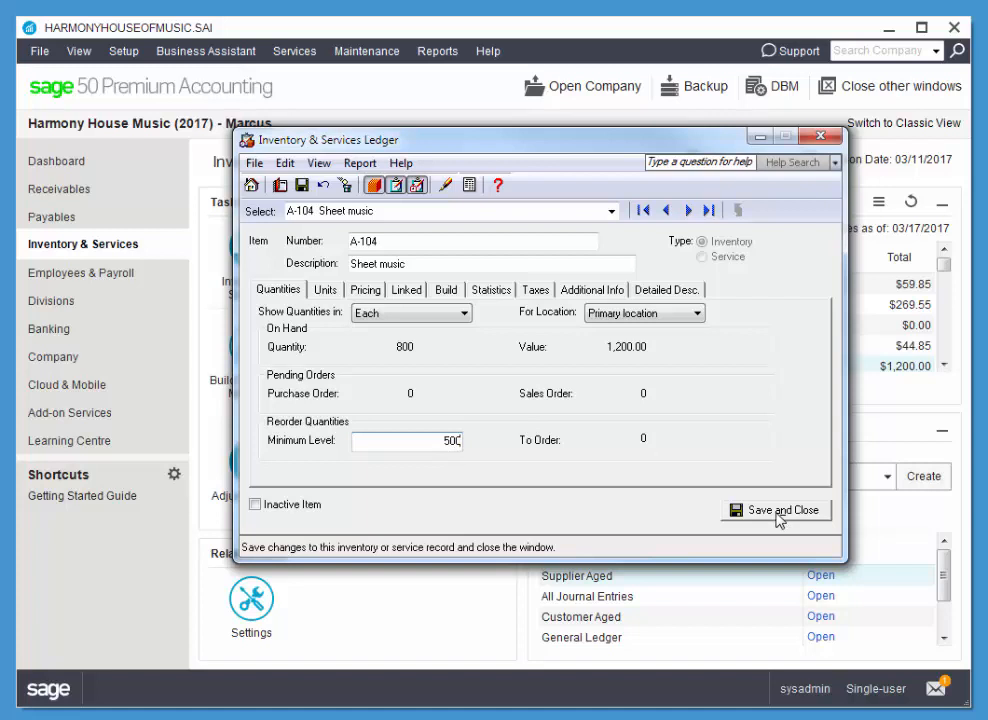
mouse_move(571, 568)
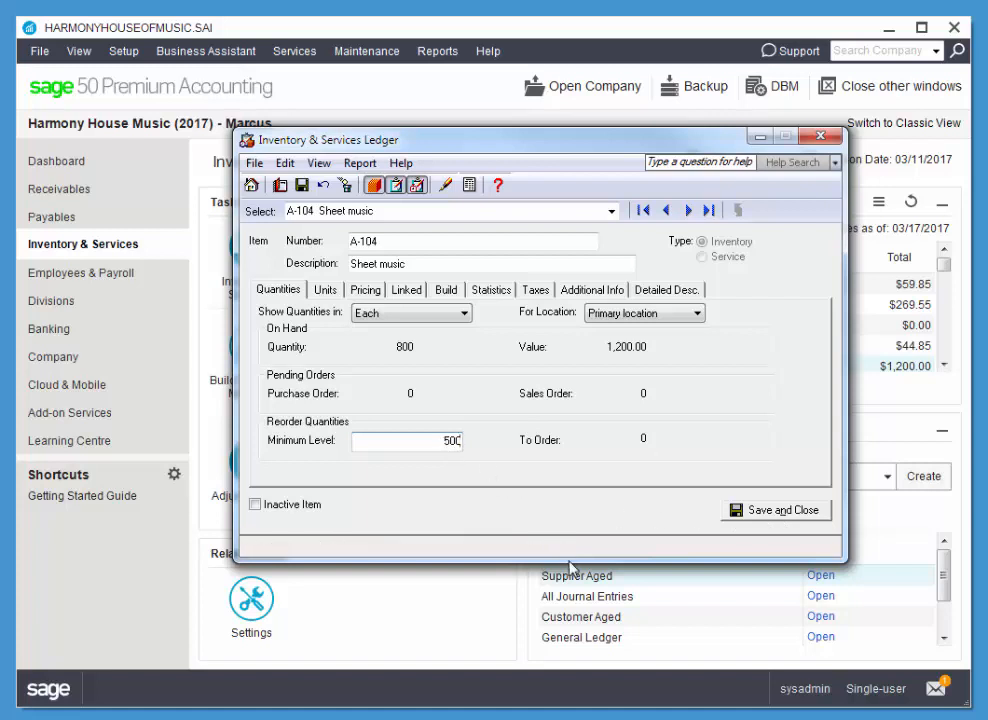
mouse_move(790, 518)
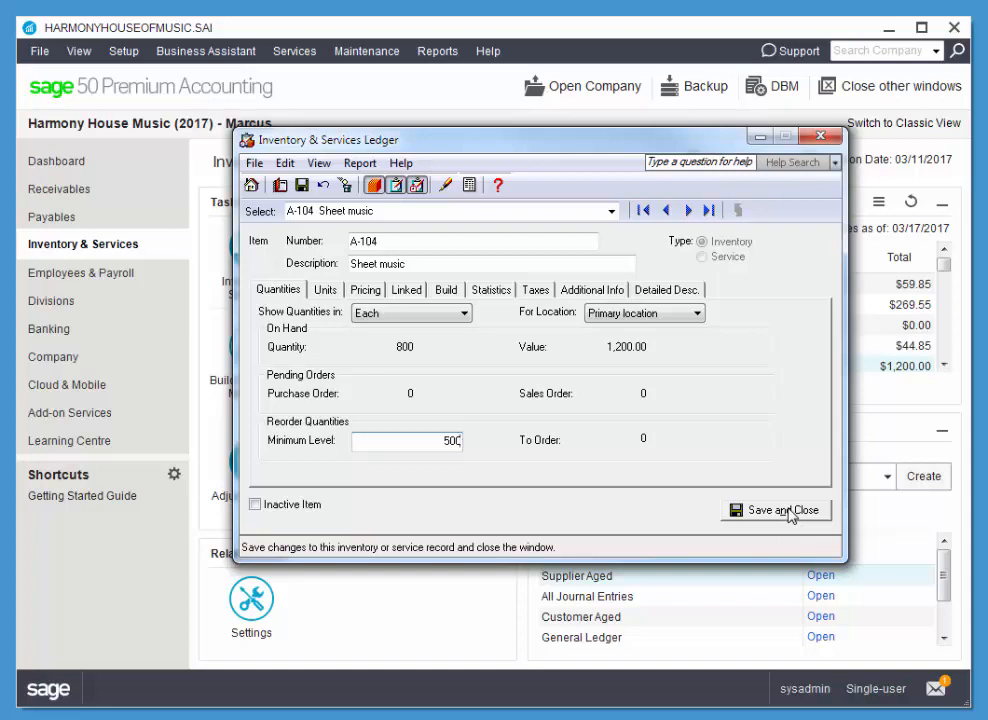
left_click(776, 510)
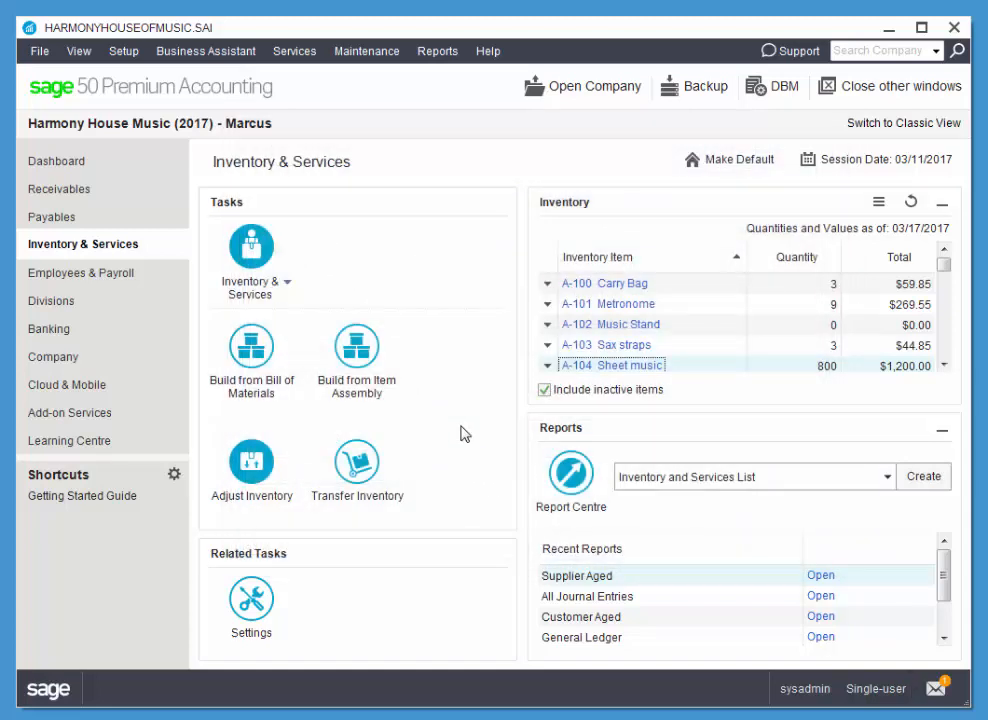